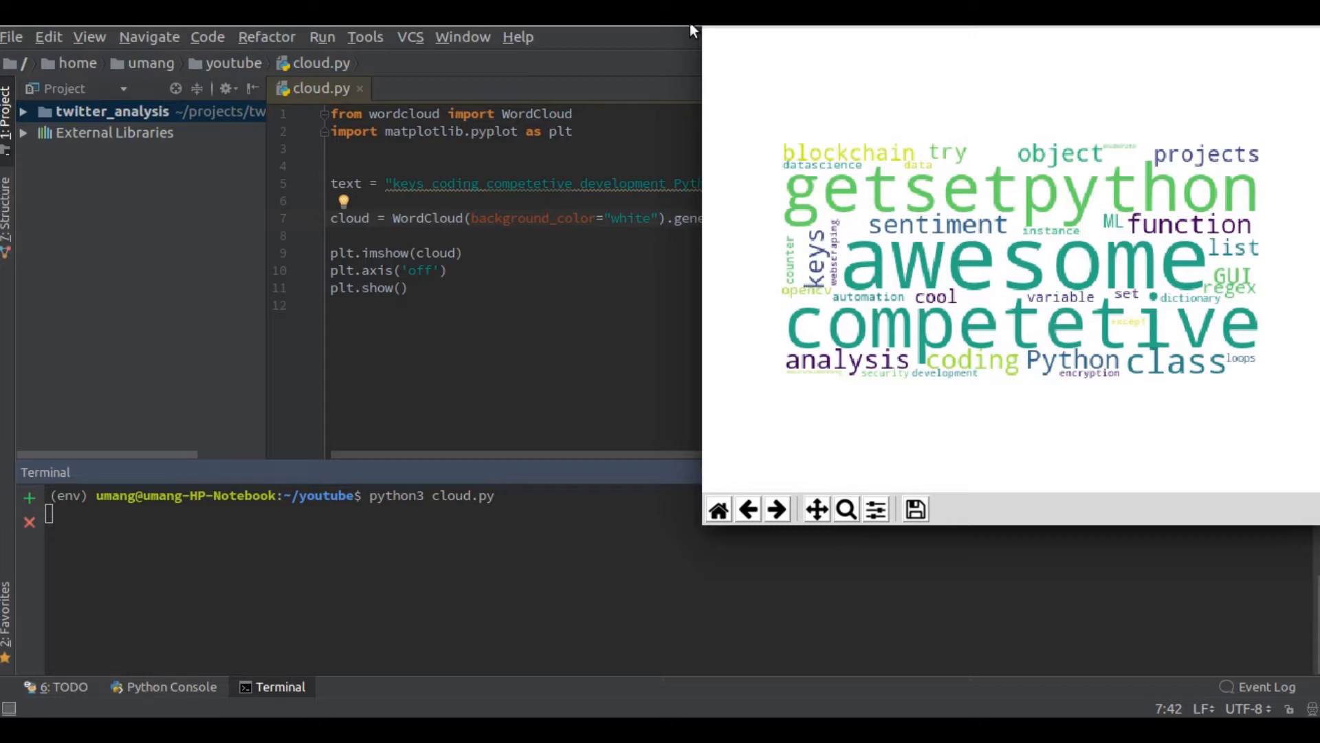
mouse_move(771, 139)
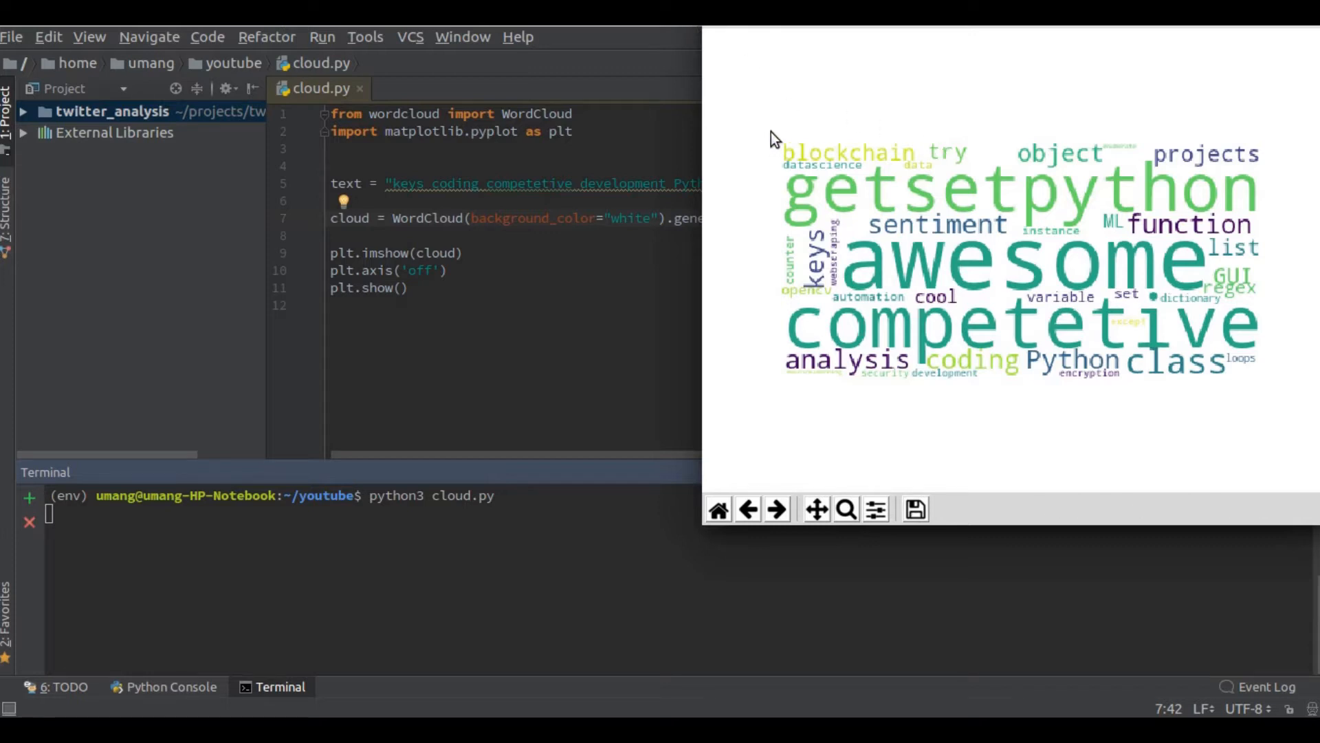
mouse_move(1257, 388)
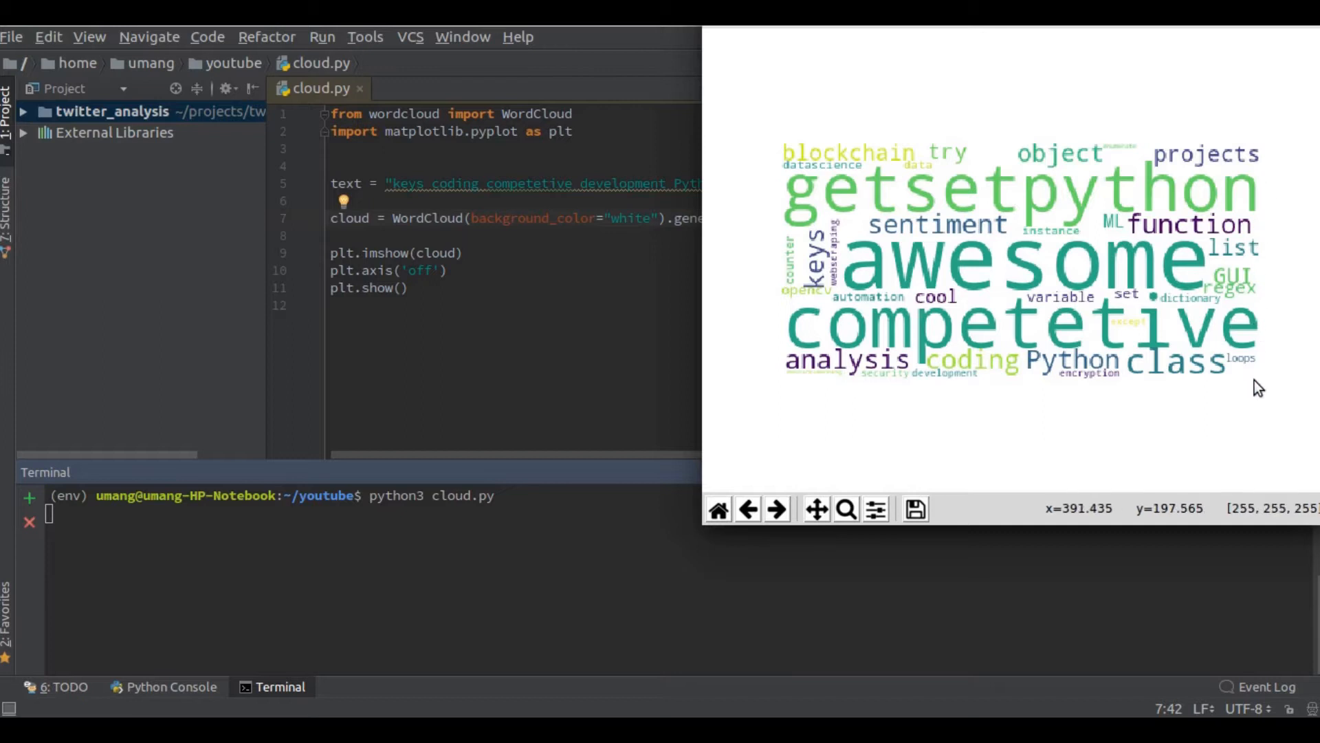
mouse_move(783, 382)
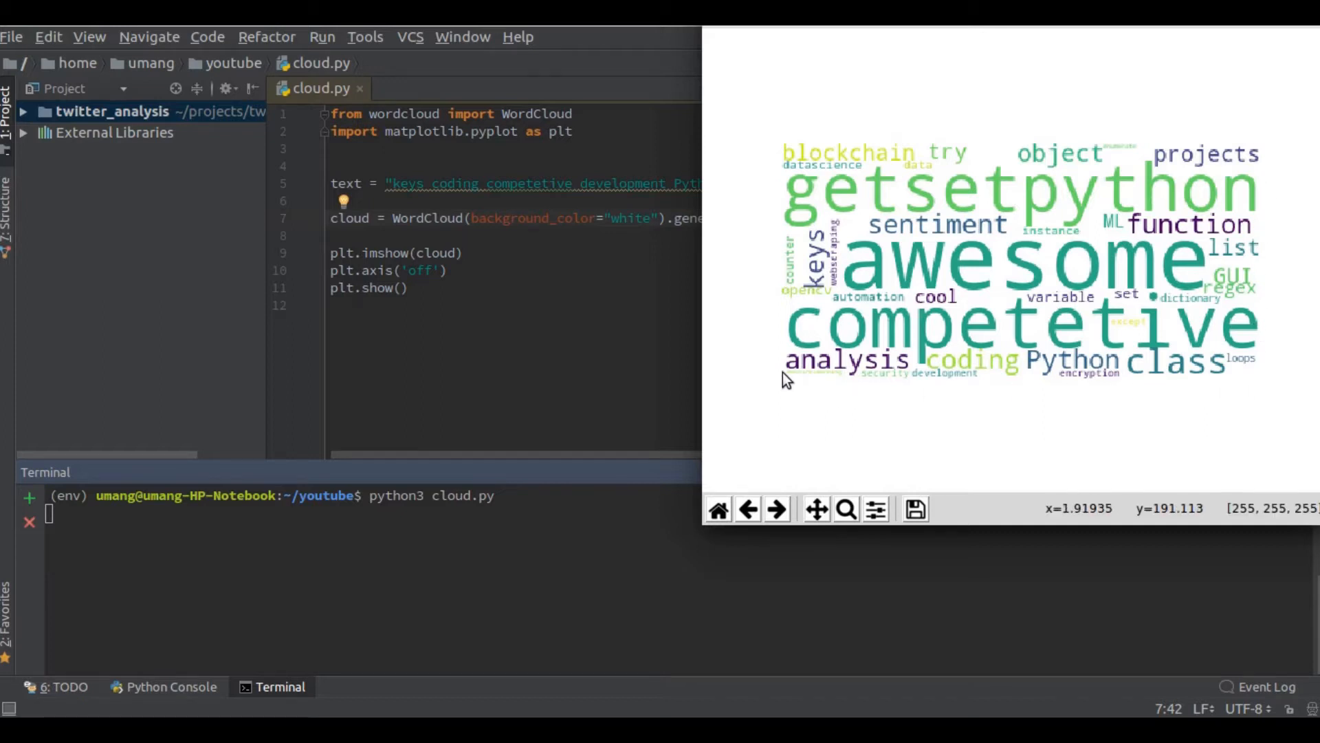
mouse_move(776, 150)
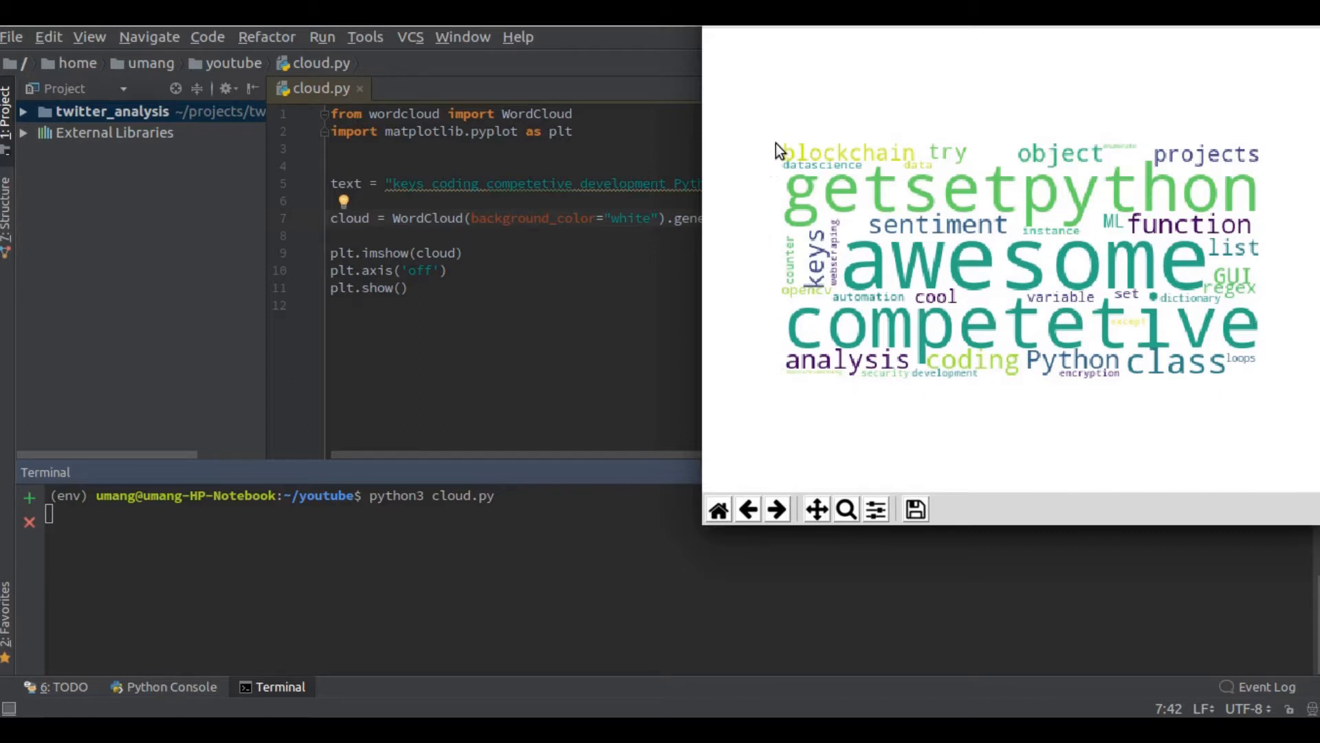
mouse_move(785, 145)
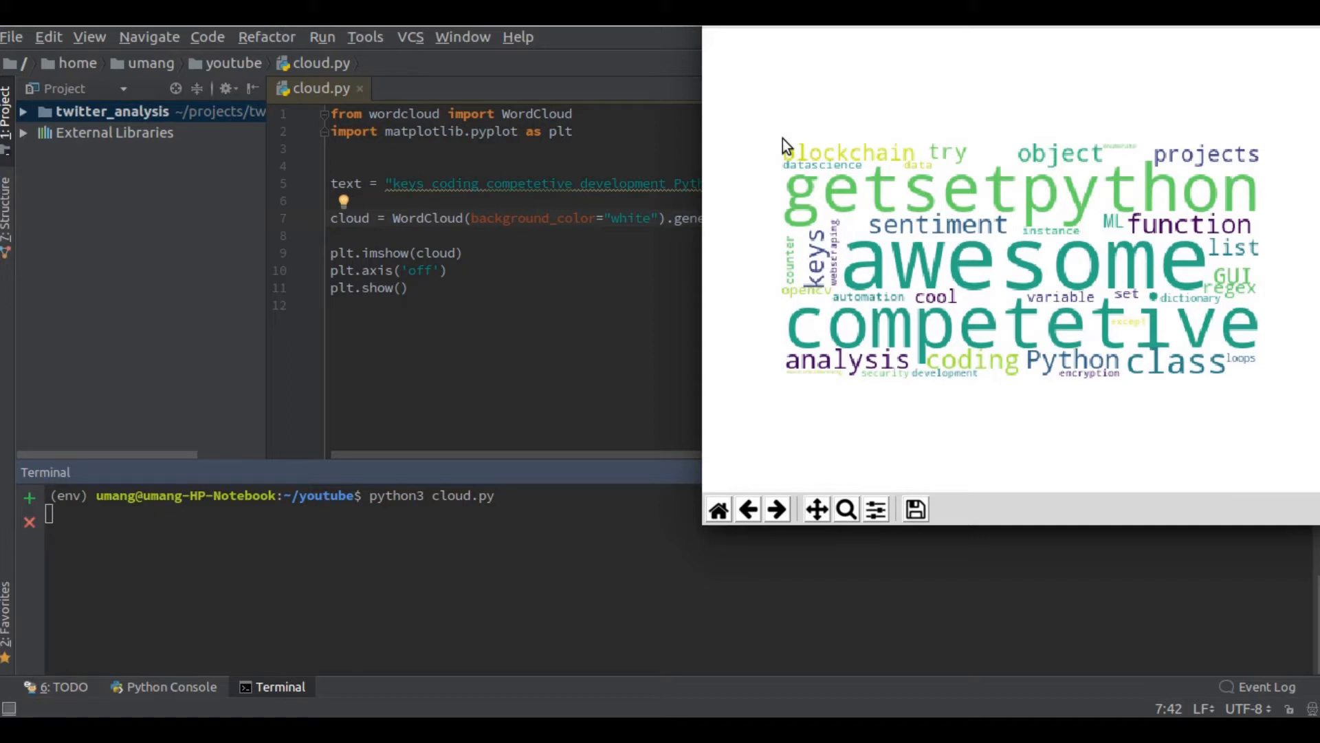
mouse_move(397, 704)
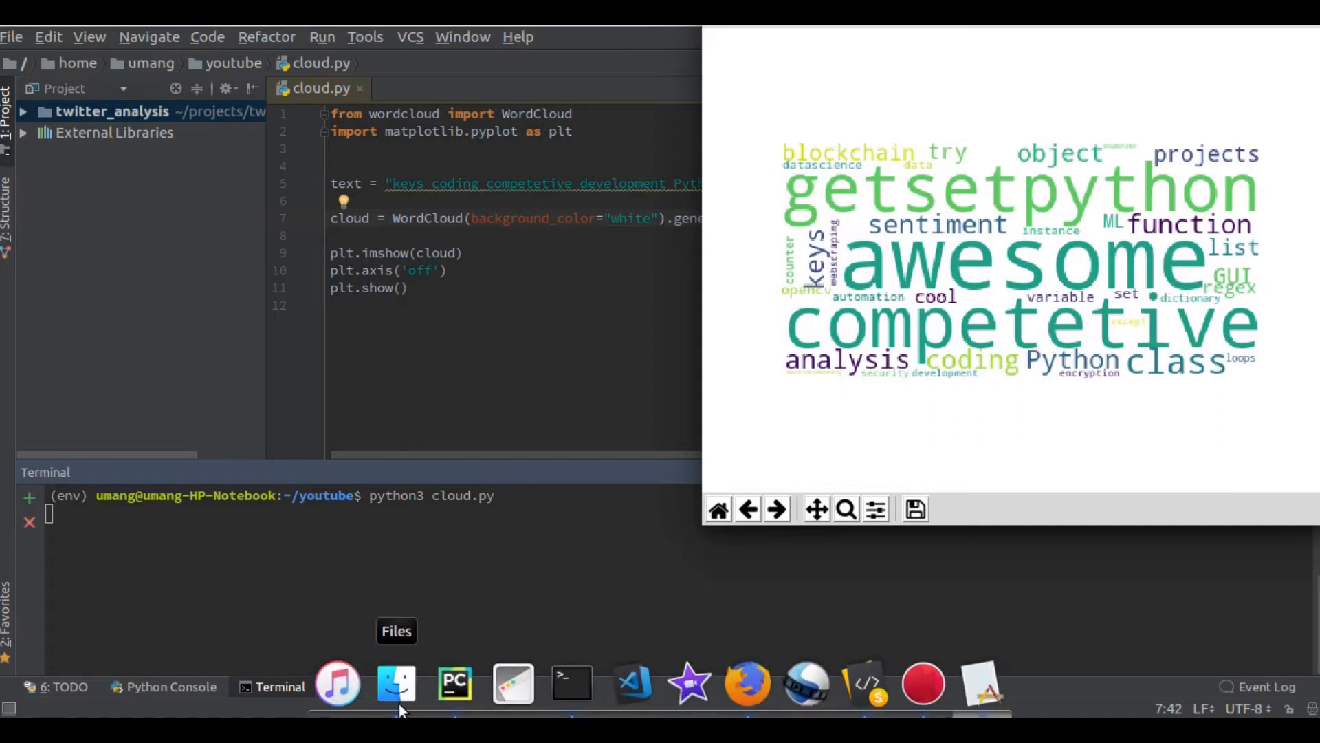
- Open cloud_mask.png from the file manager to view the cloud shape
left_click(396, 683)
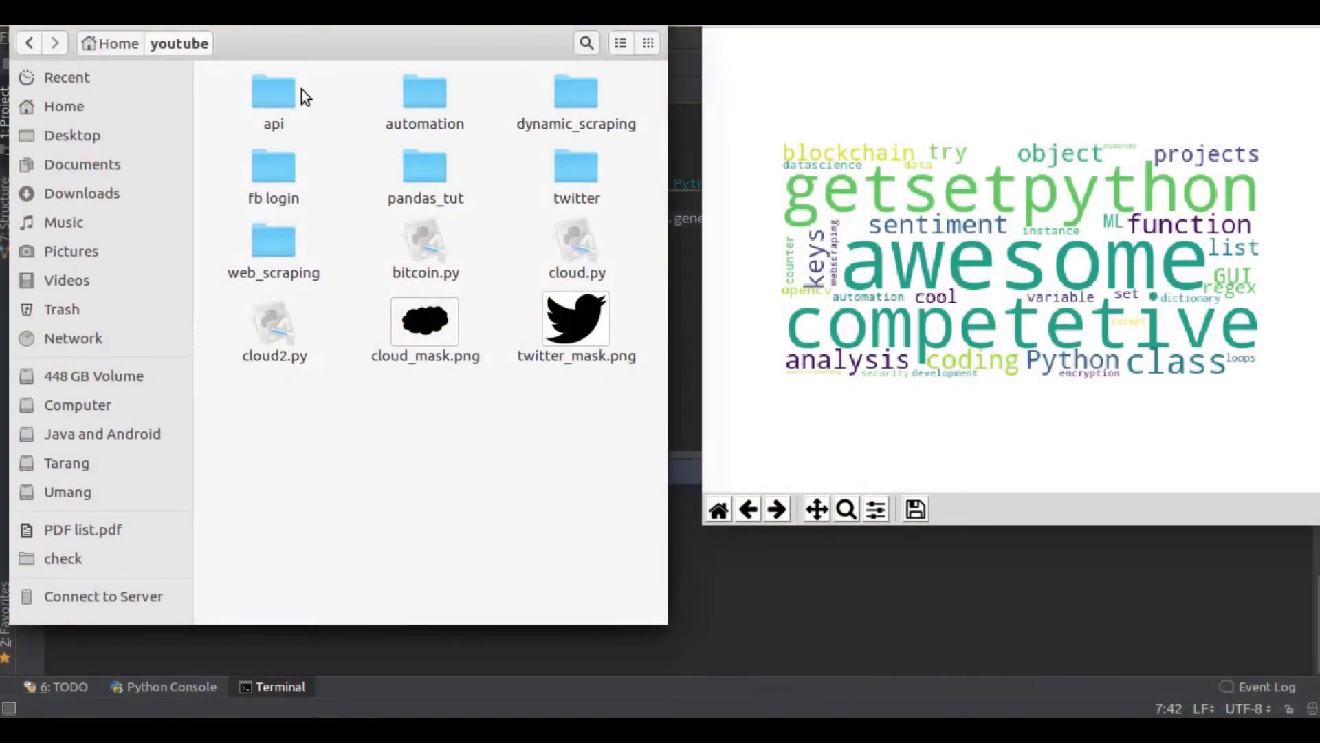
mouse_move(500, 434)
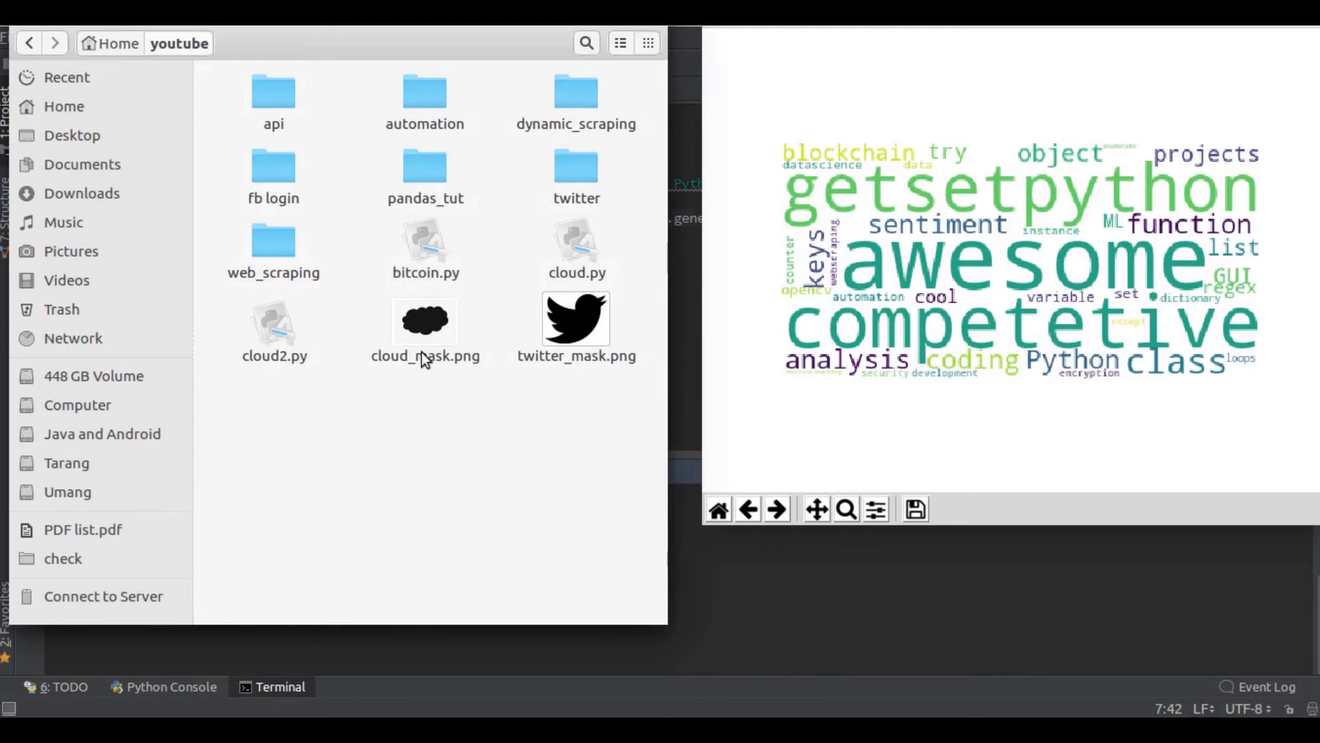
left_click(424, 321)
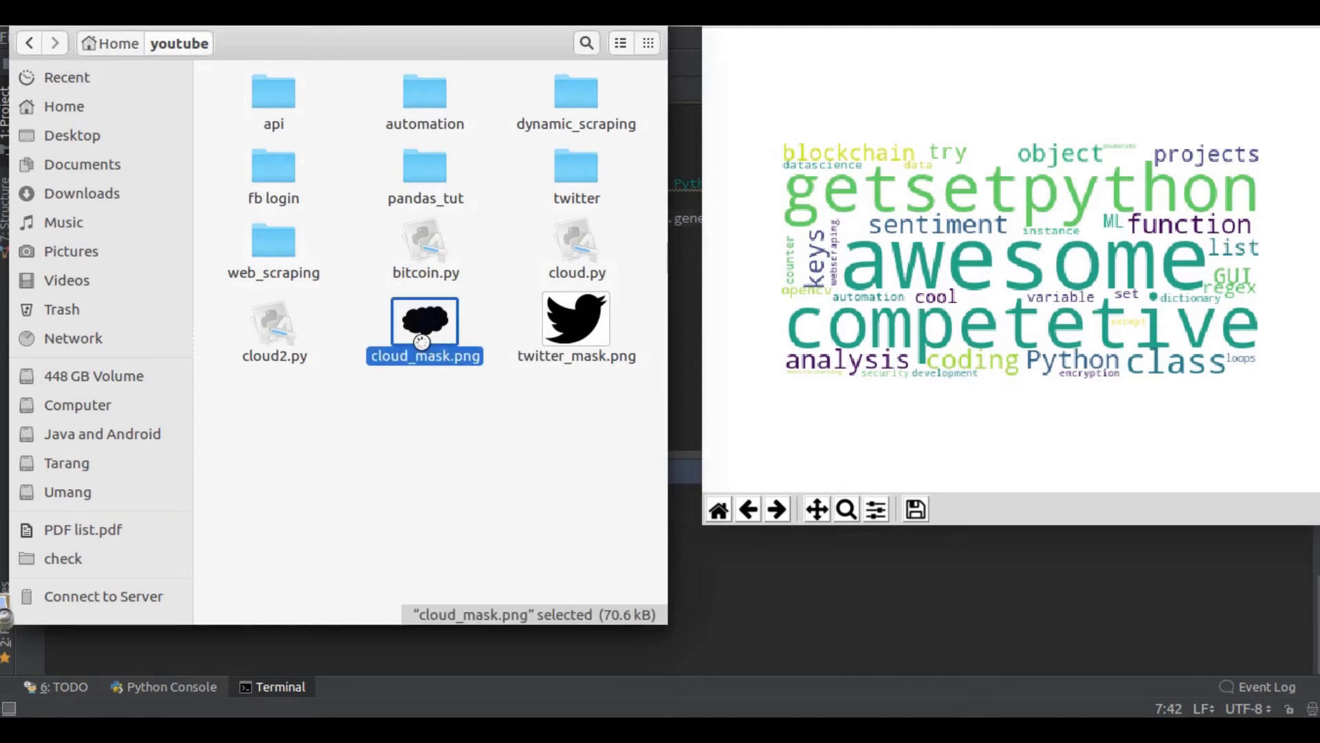
double_click(424, 321)
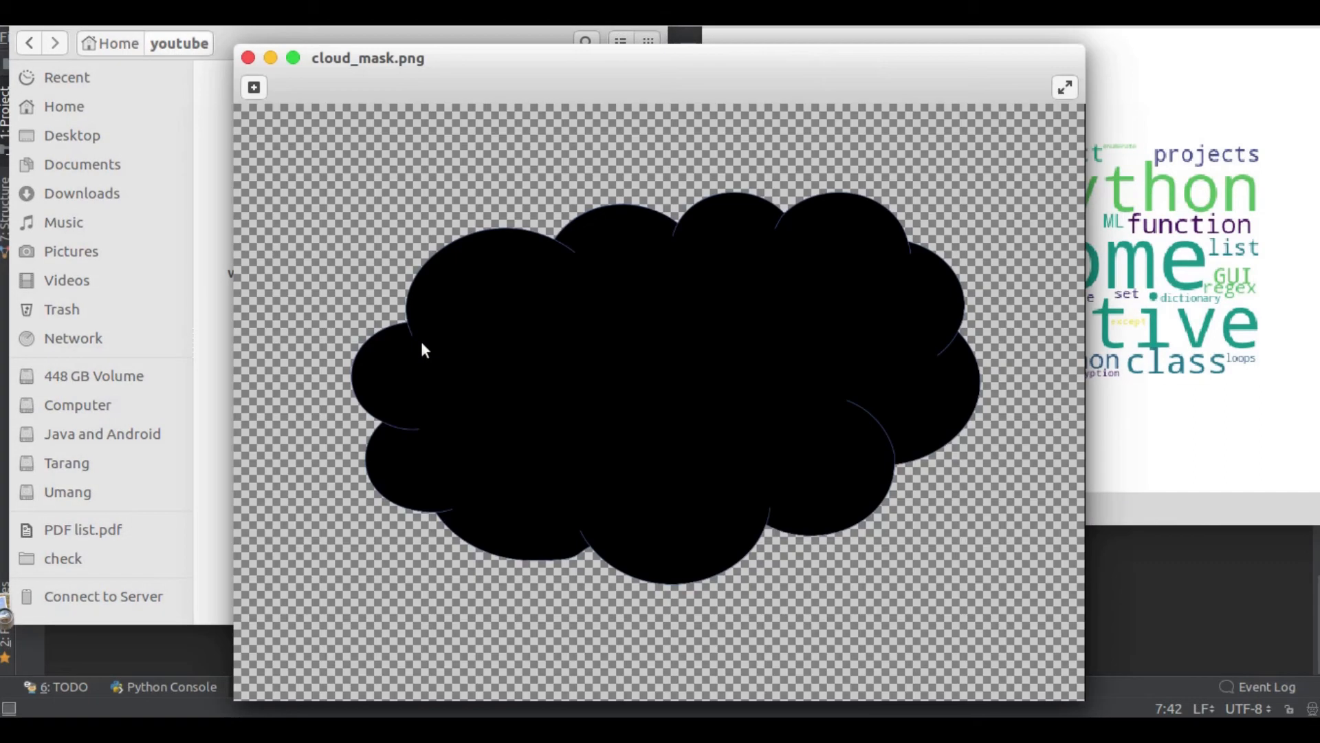
mouse_move(369, 326)
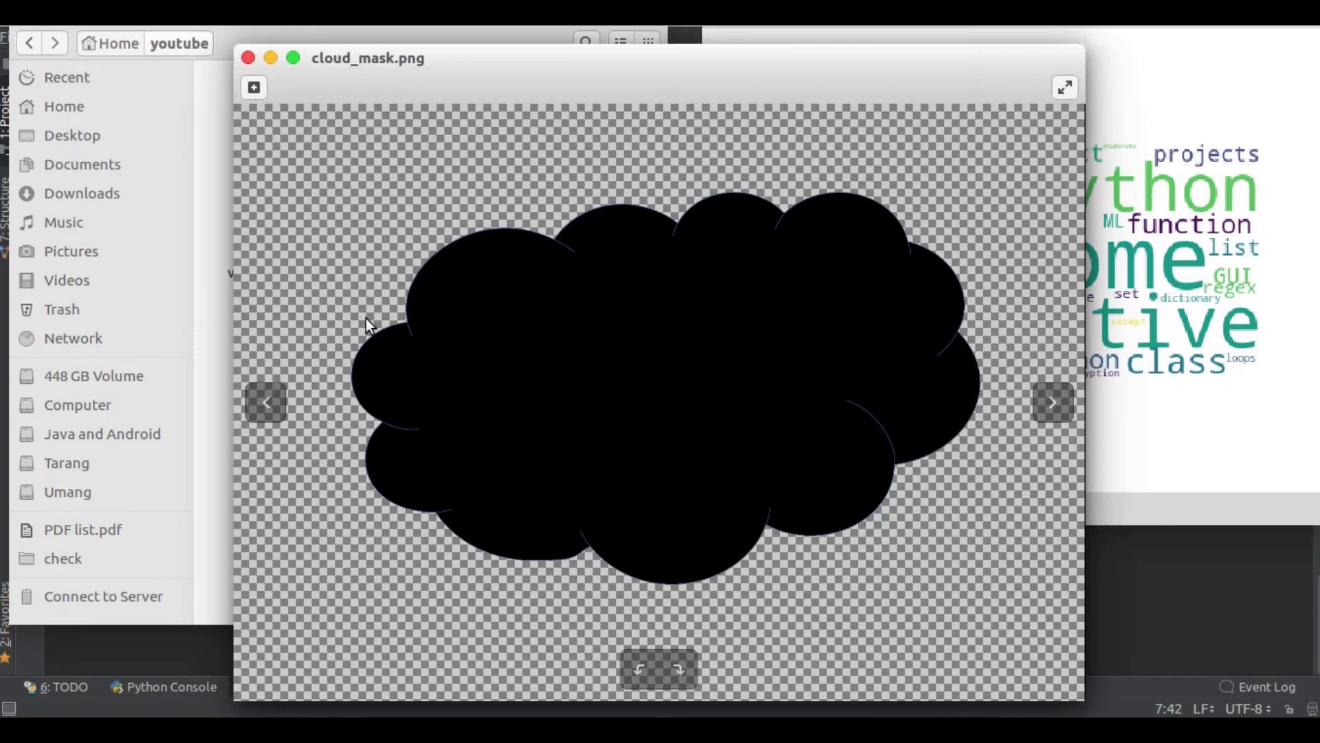
mouse_move(379, 33)
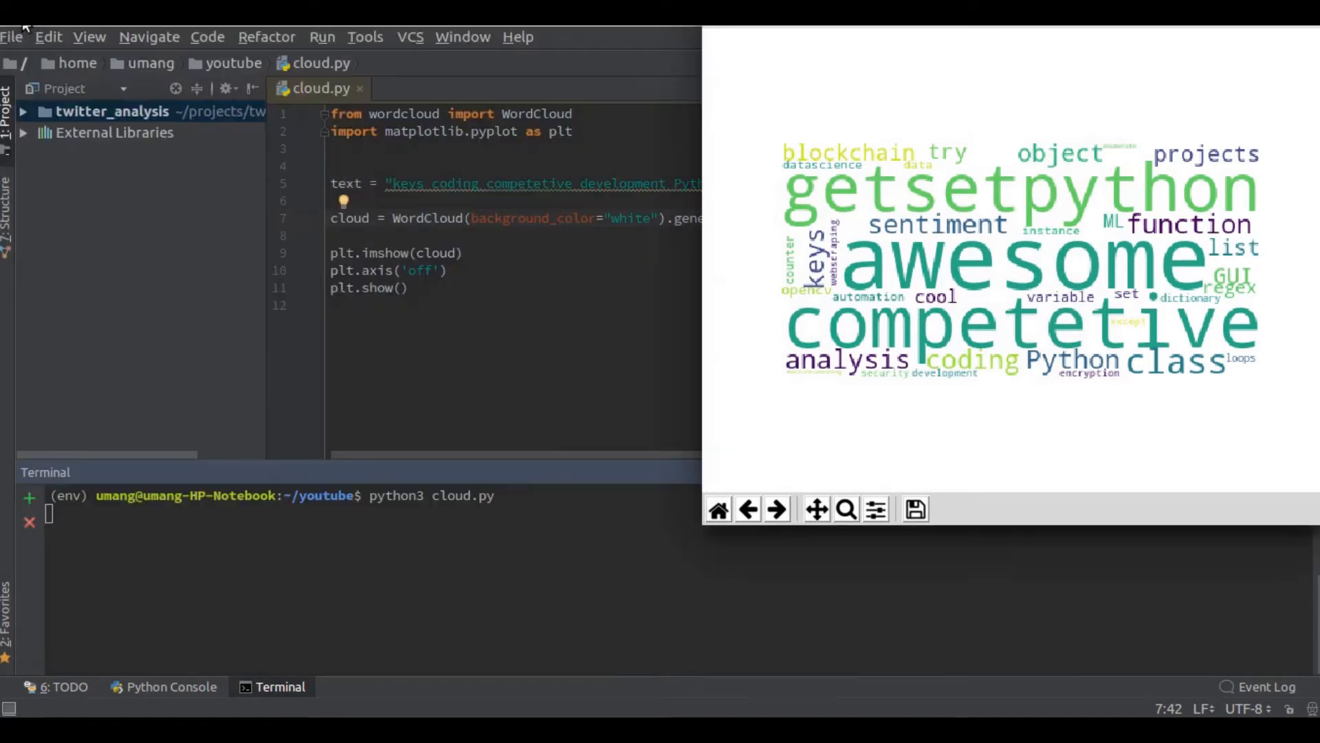
mouse_move(720, 39)
type("f")
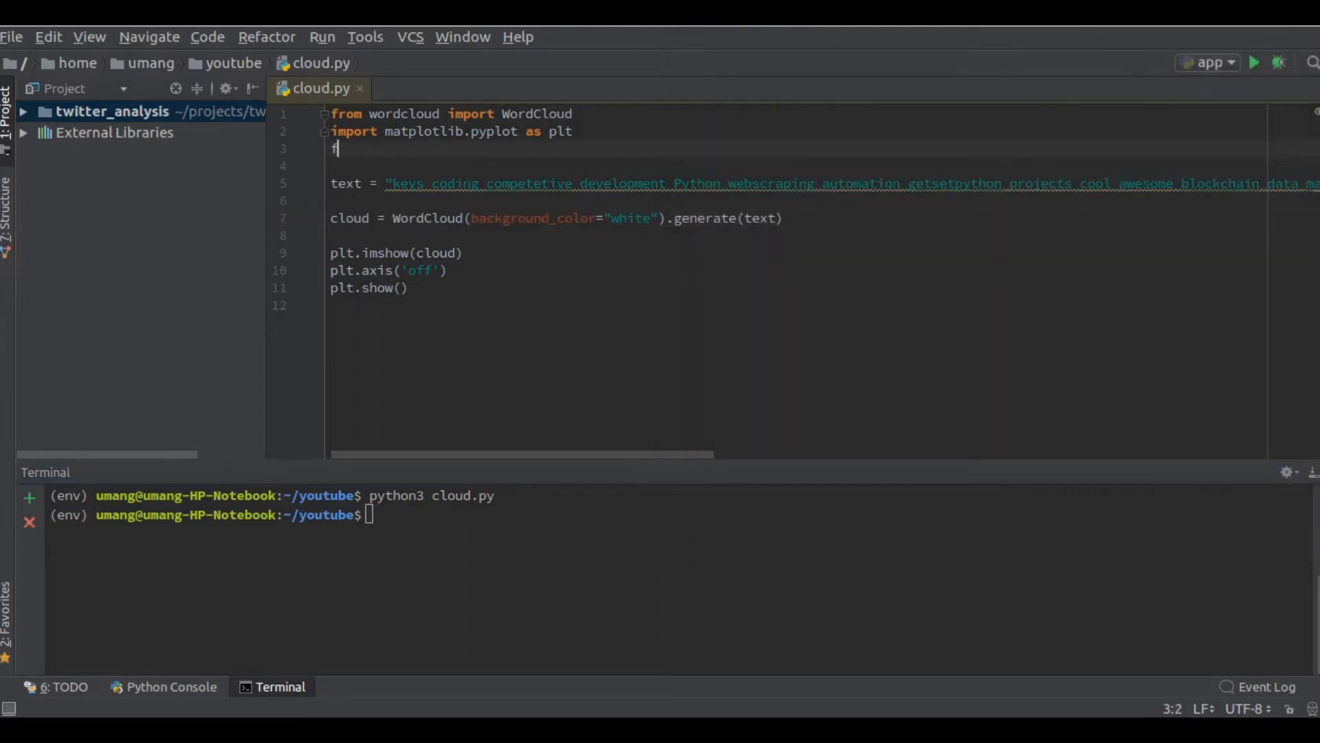
- Add 'from PIL import Image' and 'import numpy as np' to cloud.py
type("rom")
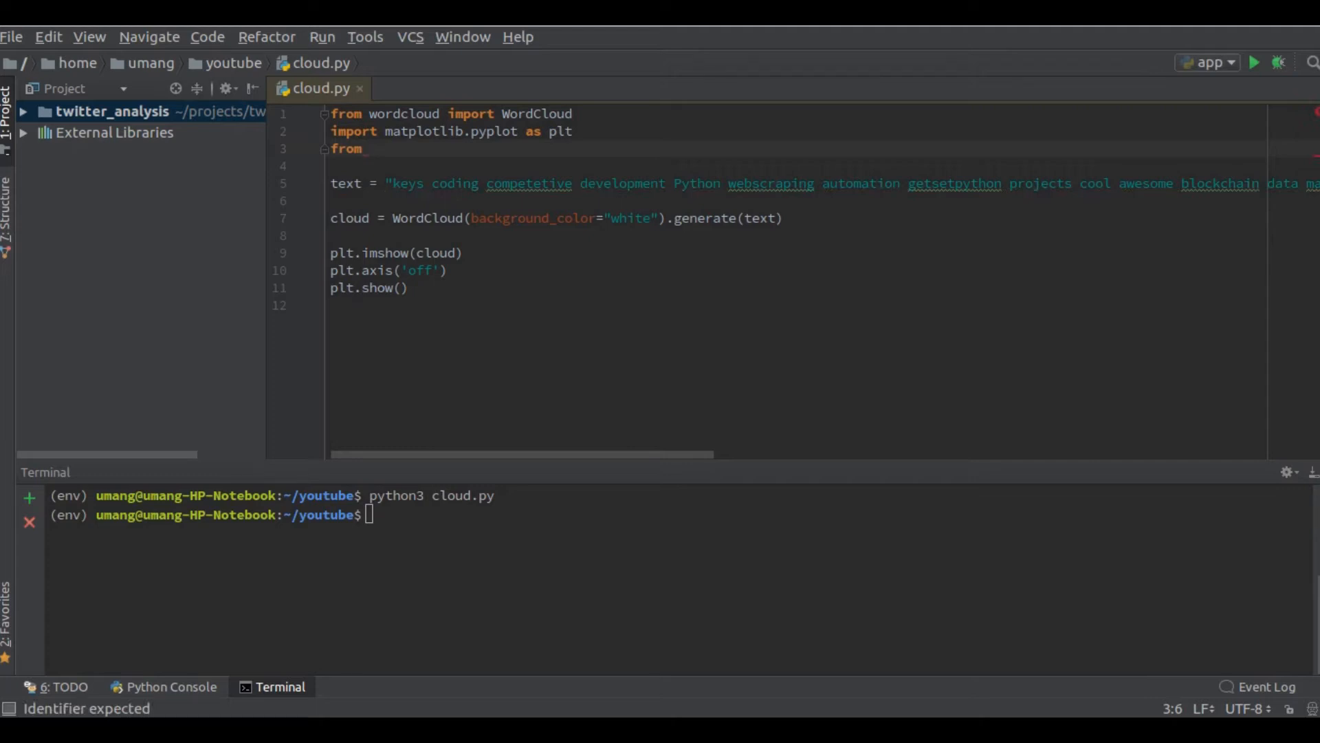
type("PIL")
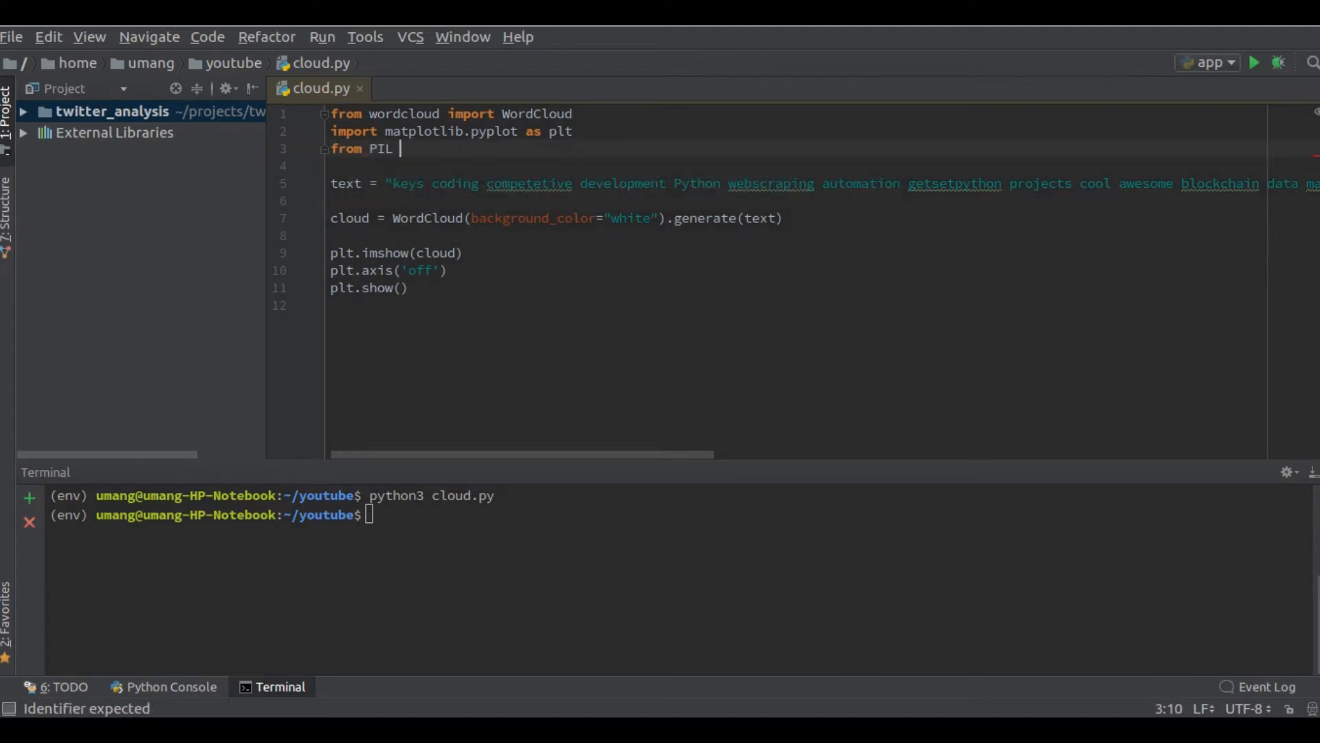
type("import")
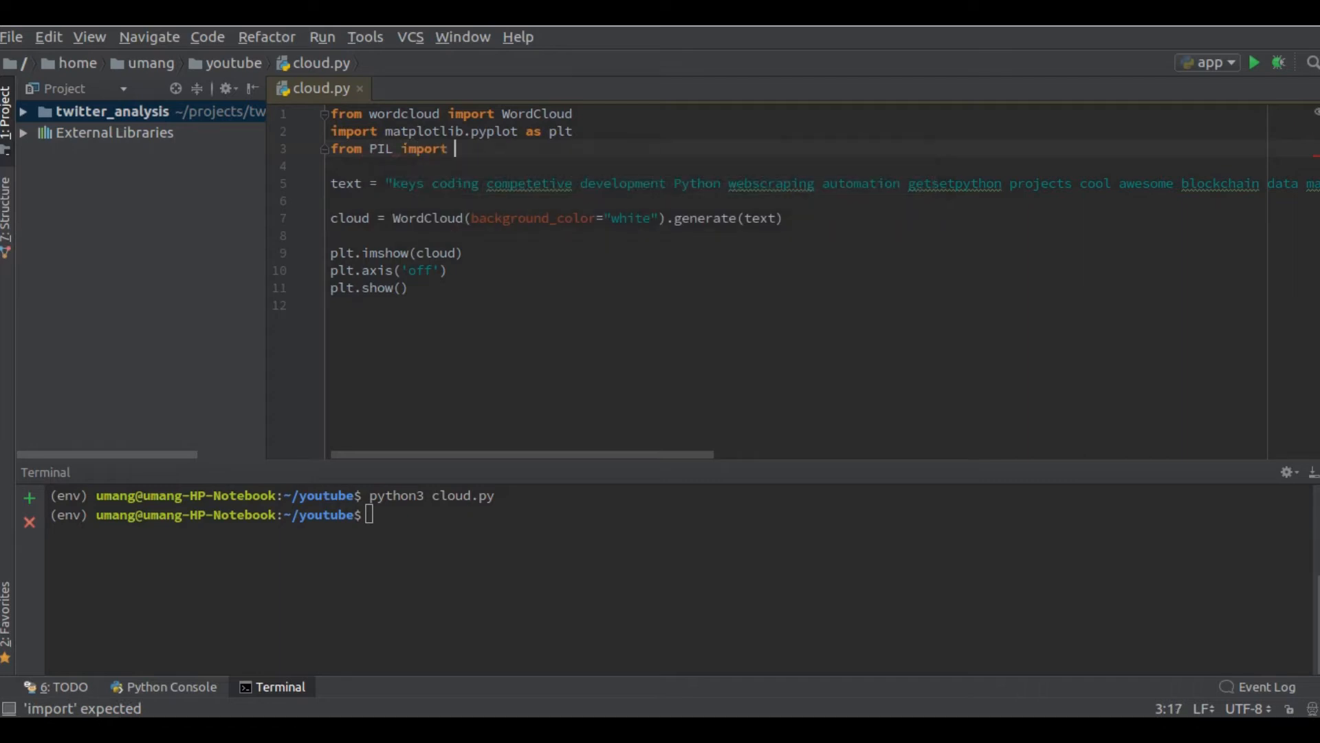
type("Image")
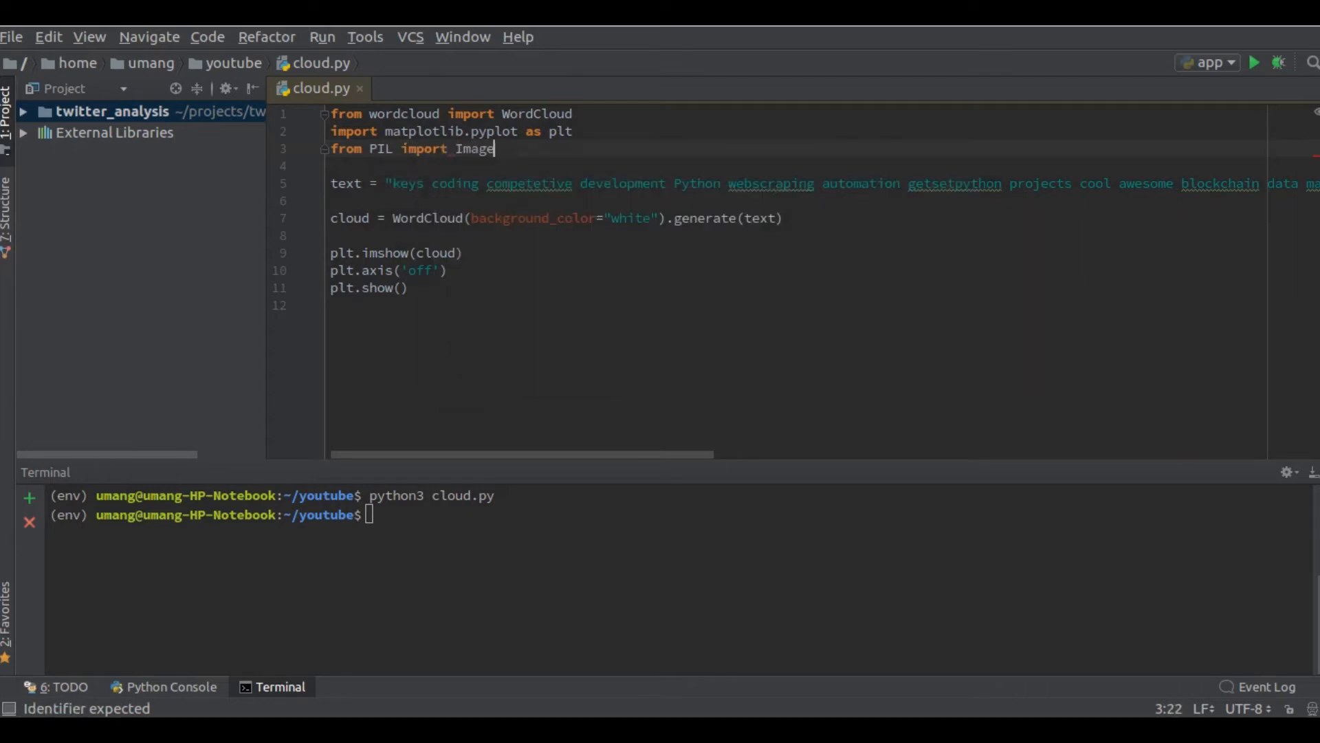
type("in")
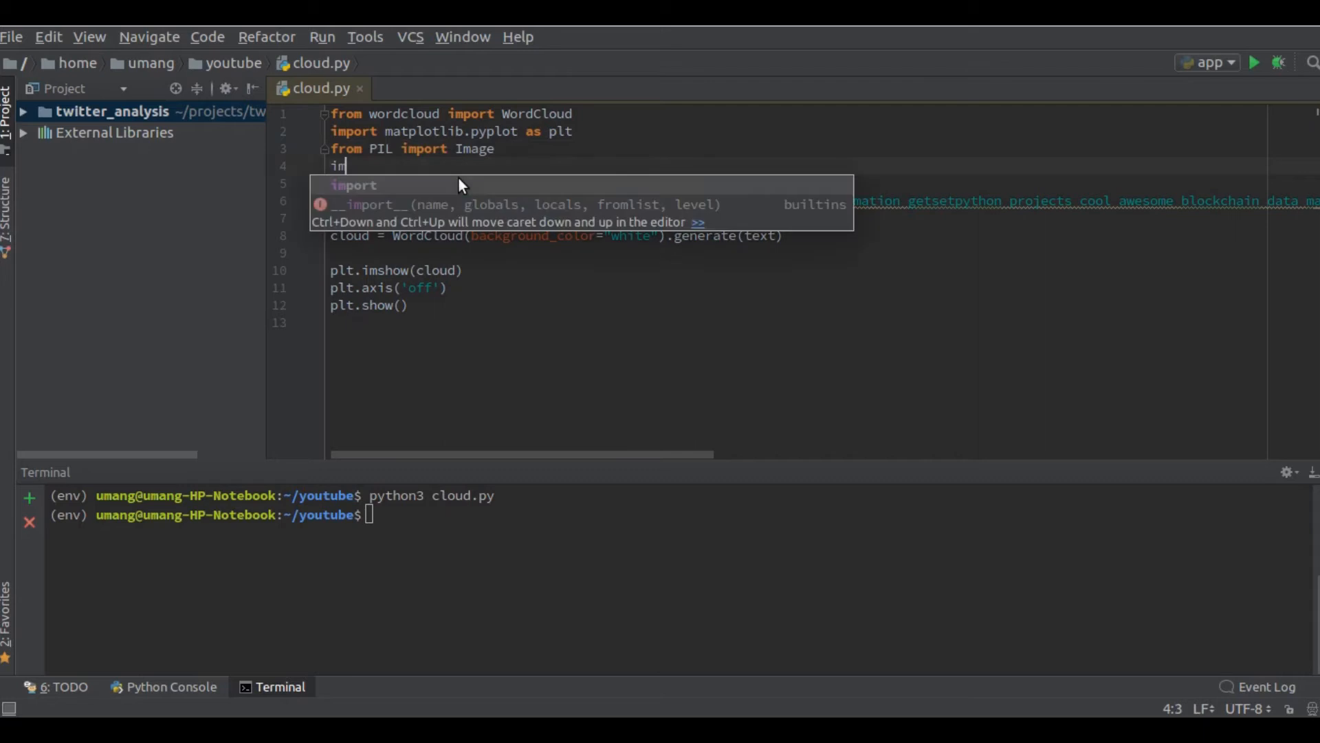
type("port numpy as np")
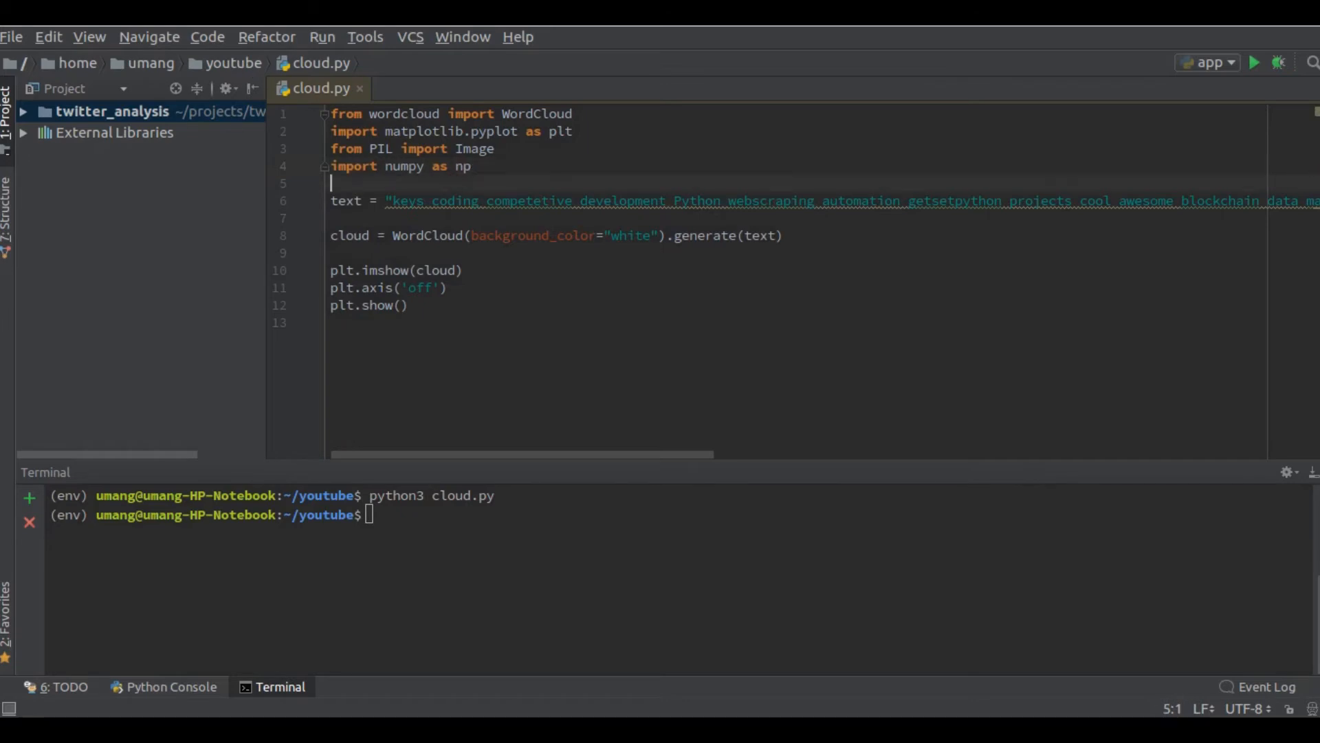
mouse_move(383, 206)
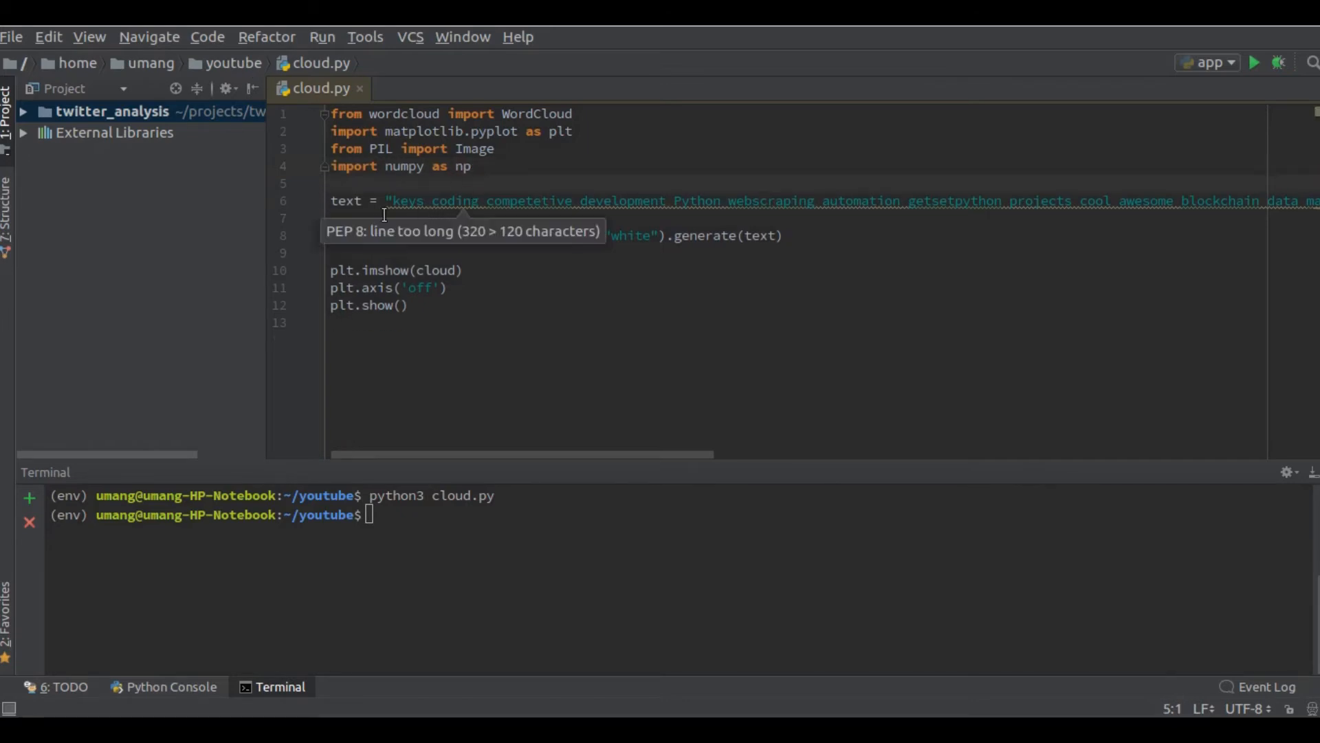
- Add the line mask = np.array(Image.open('cloud_mask.png')) to cloud.py
key("Enter")
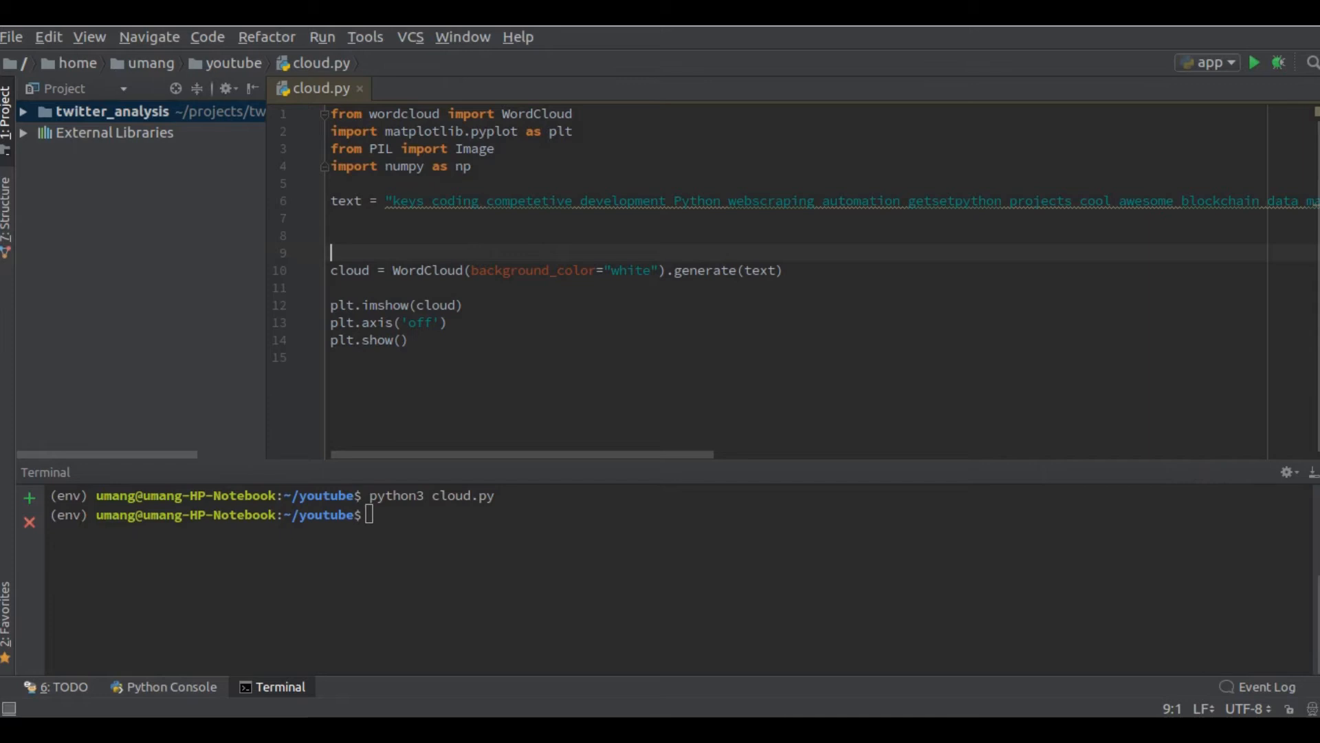
type("mask")
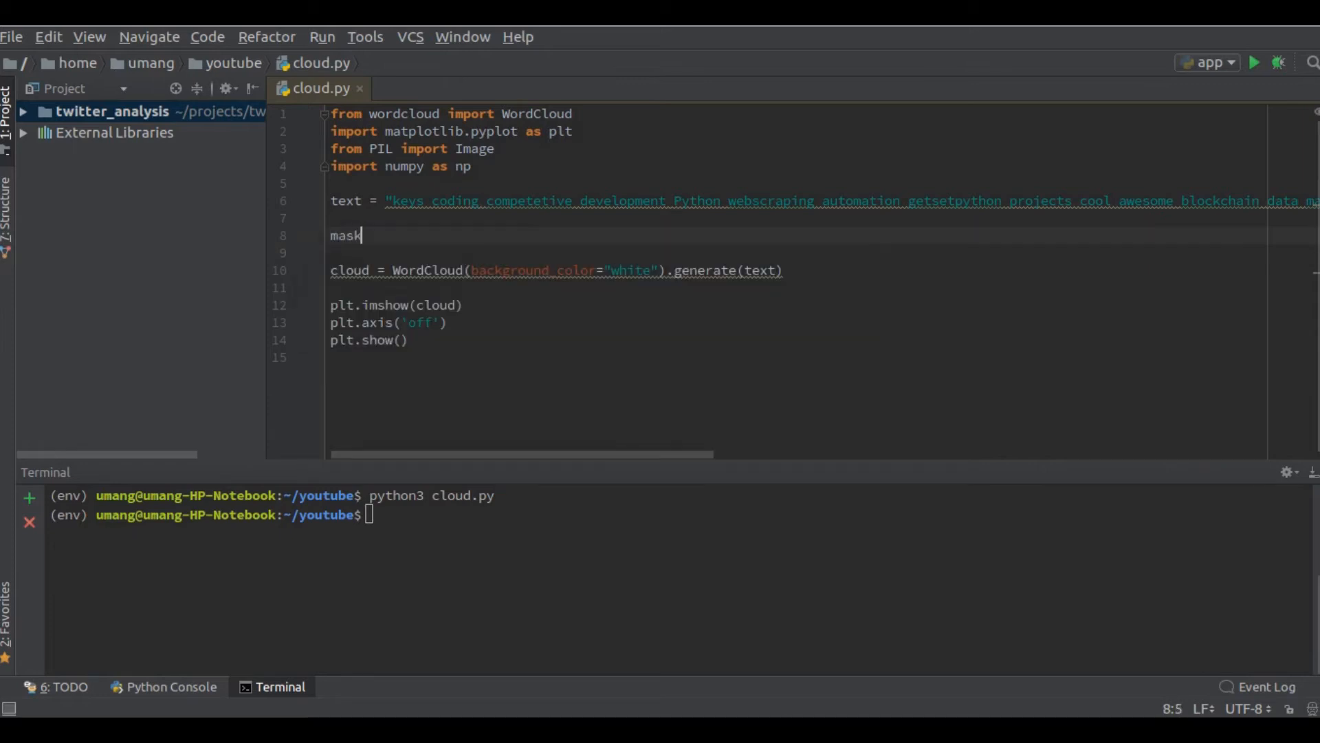
type("=")
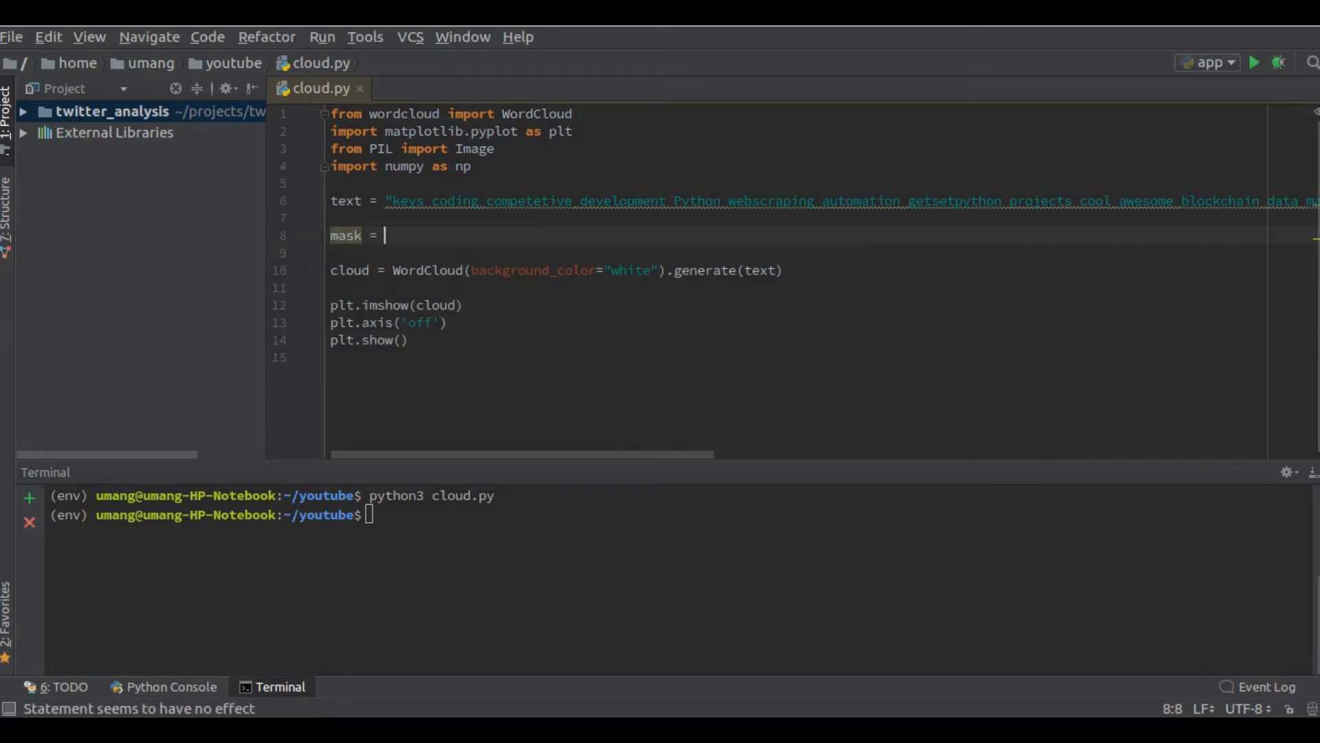
type("np.")
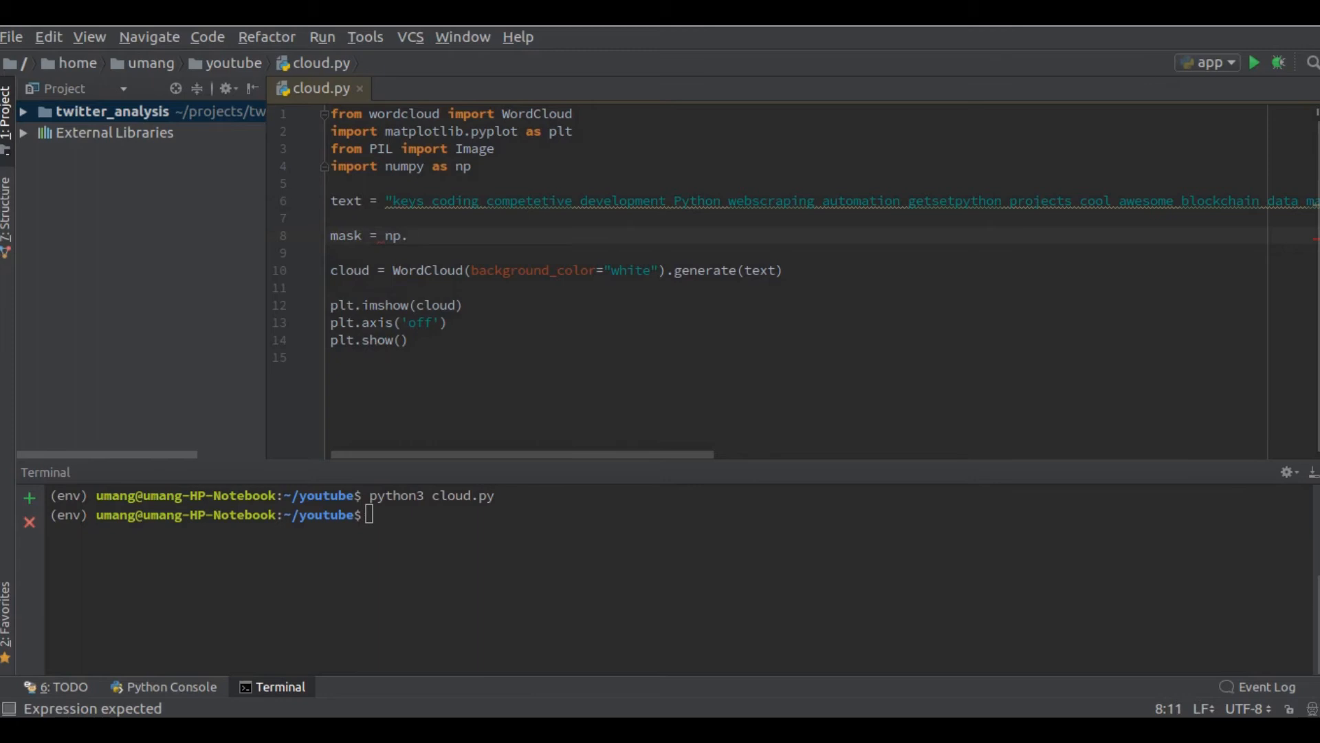
type("array(")
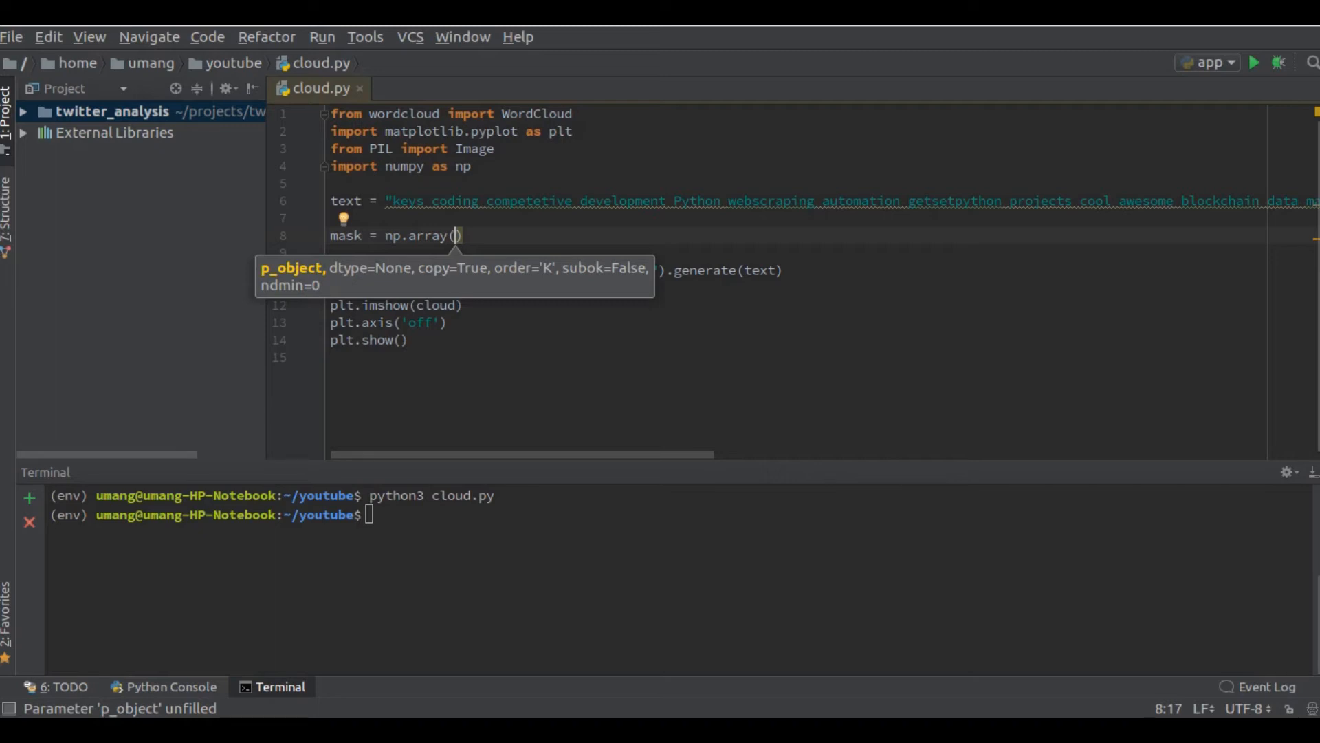
type("Image.open")
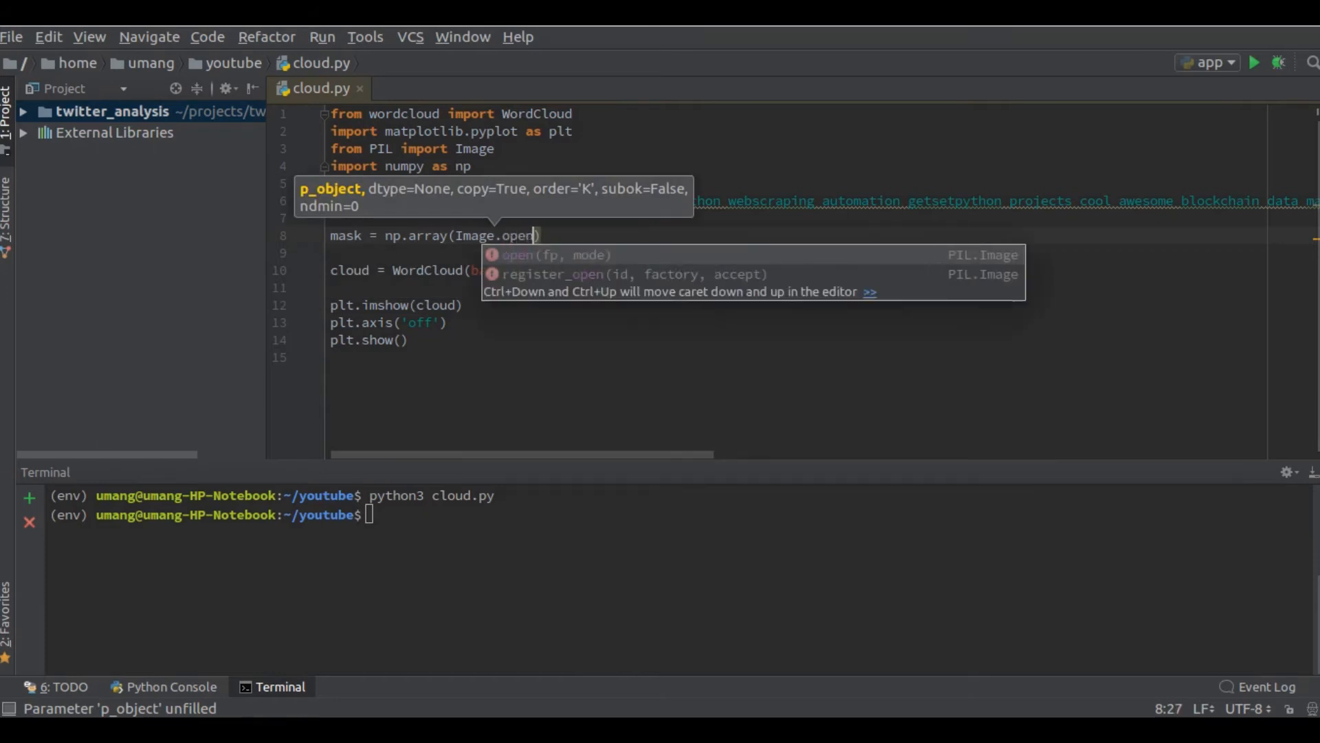
type("('")
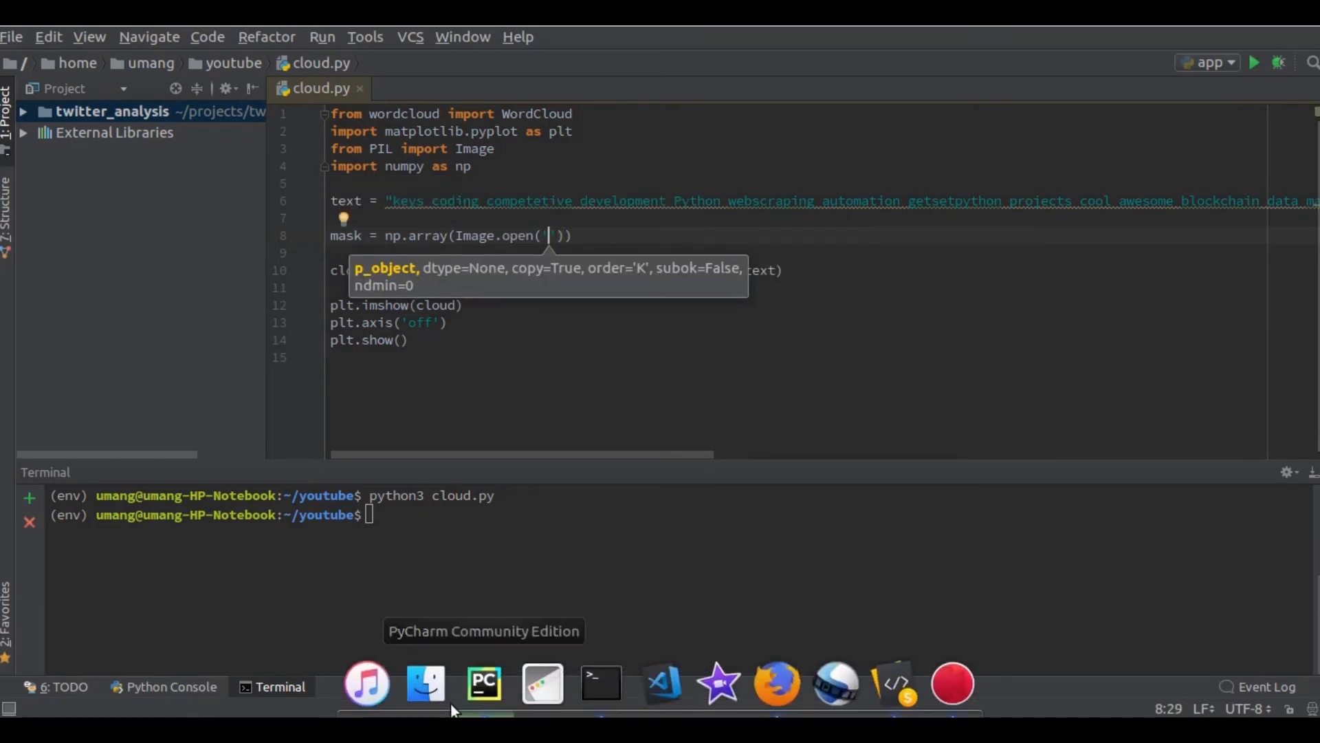
left_click(424, 683)
type("cl")
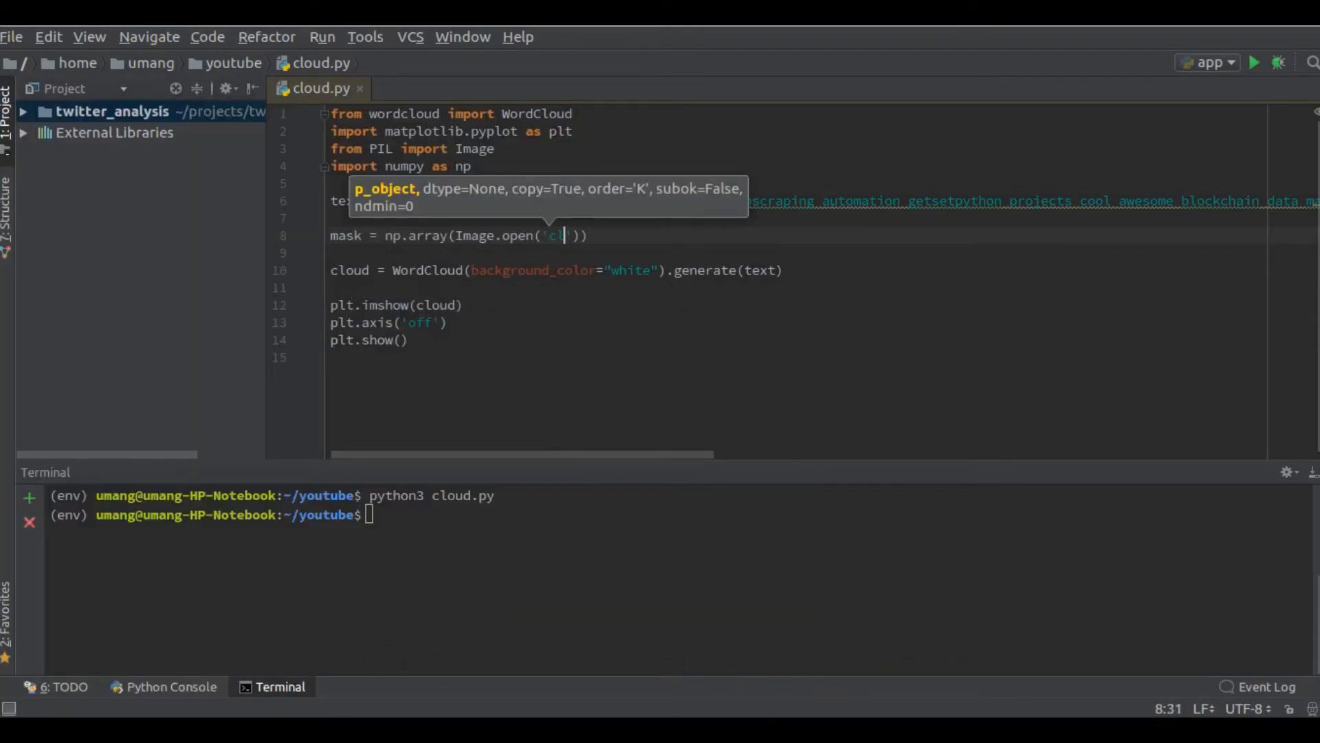
type("ud_mask.")
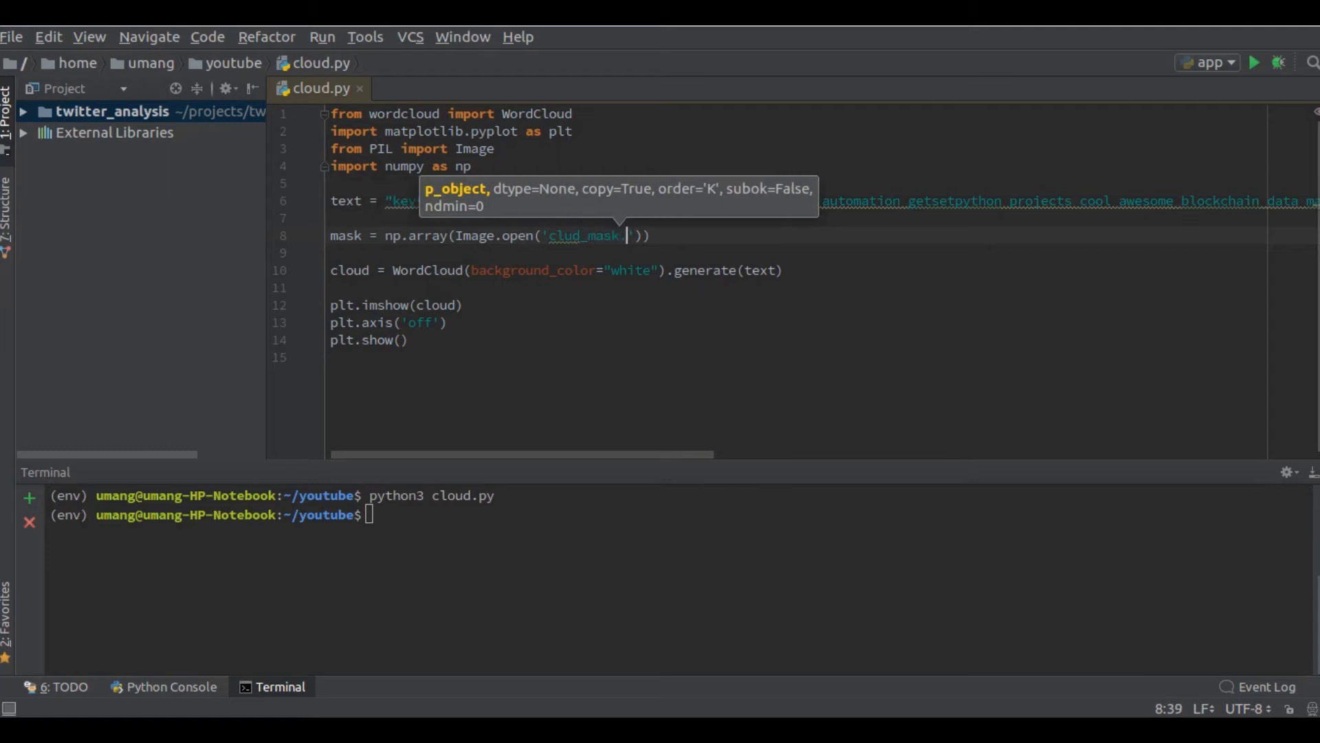
type(".png")
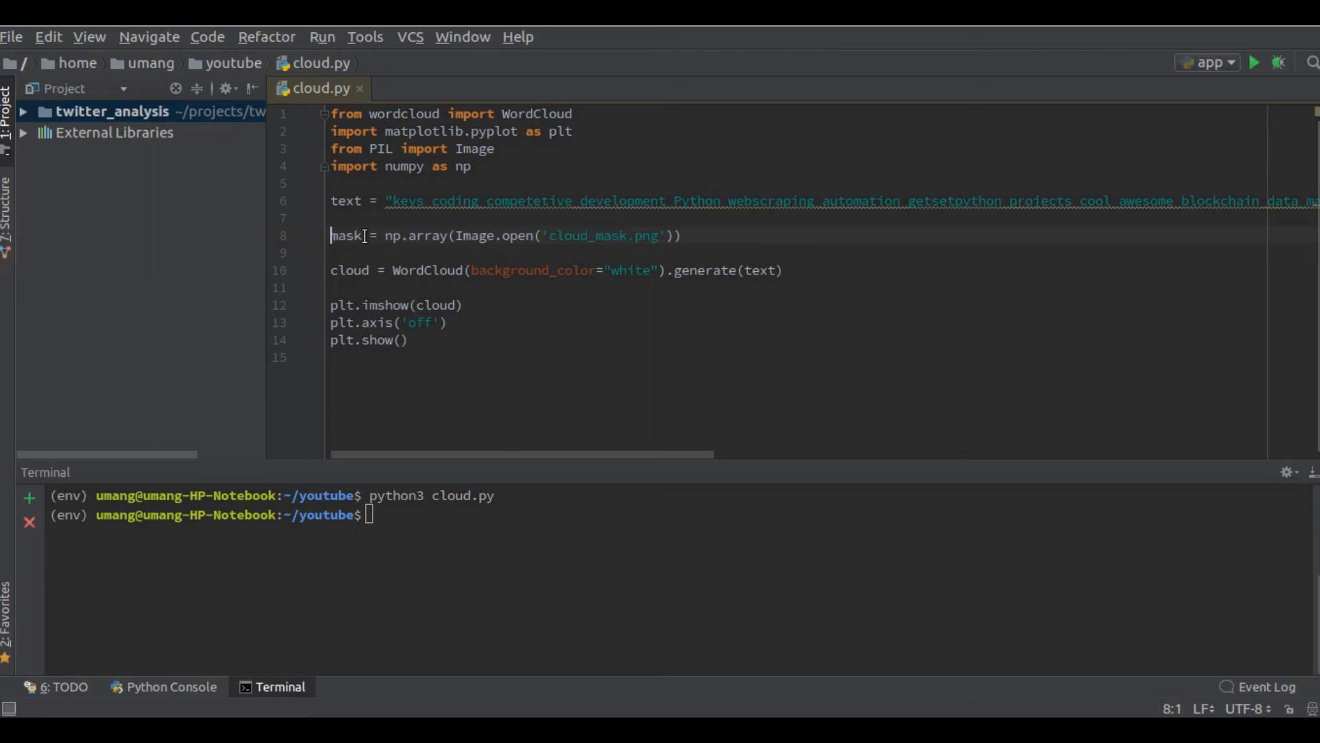
- Rename mask to our_mask, pass mask=our_mask to WordCloud, and run python3 cloud.py
double_click(347, 236)
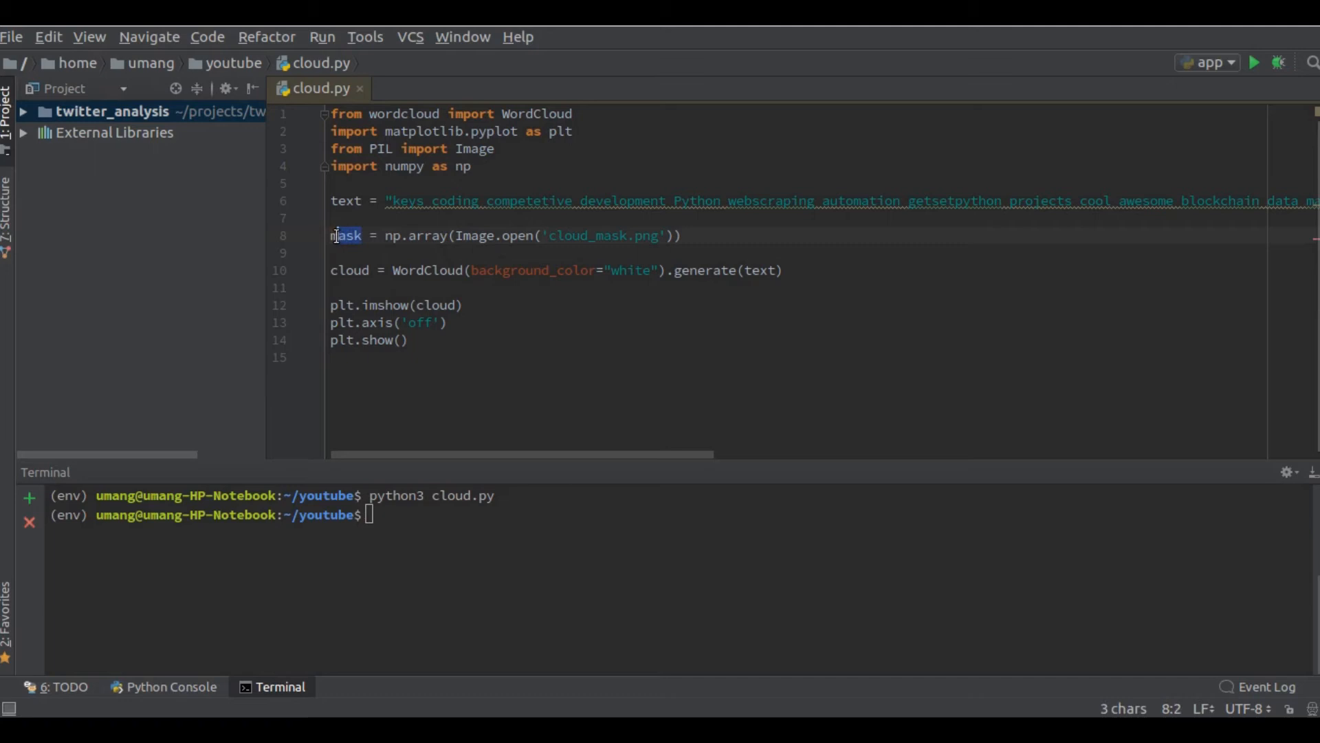
left_click(654, 270)
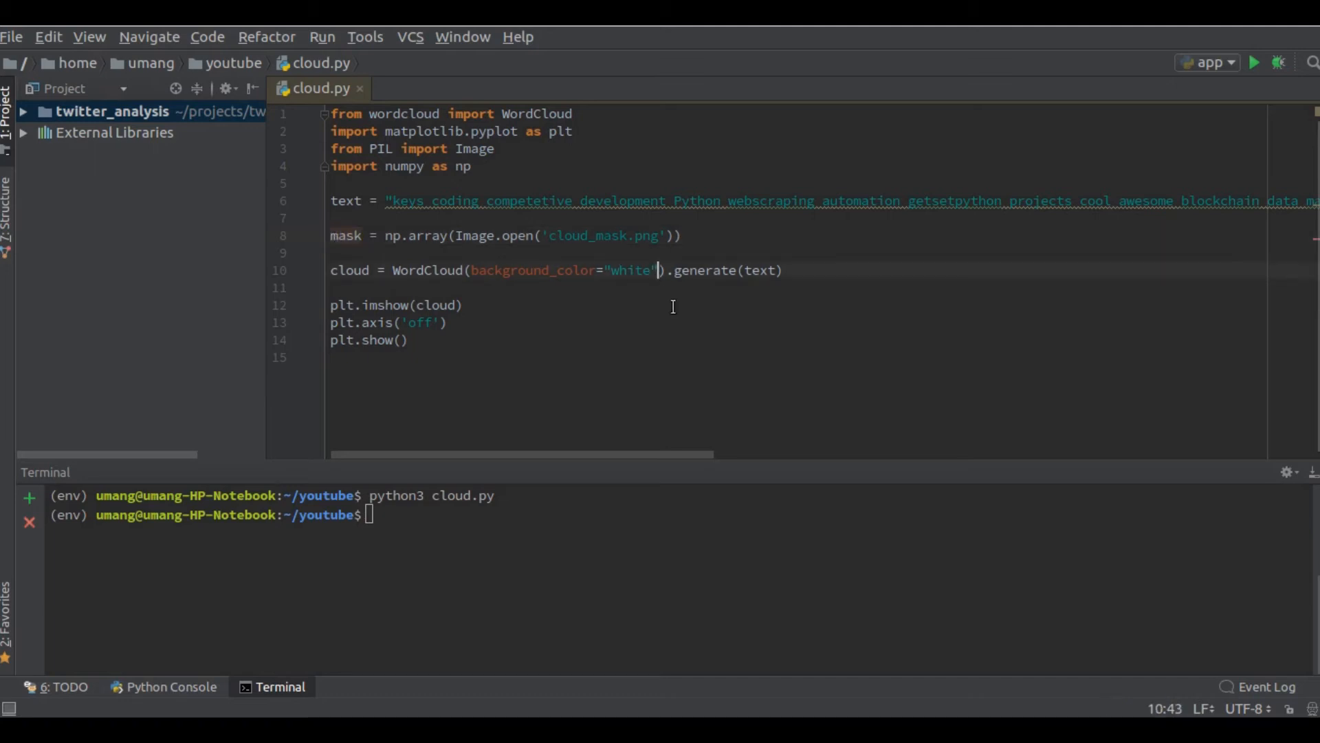
type(", mask")
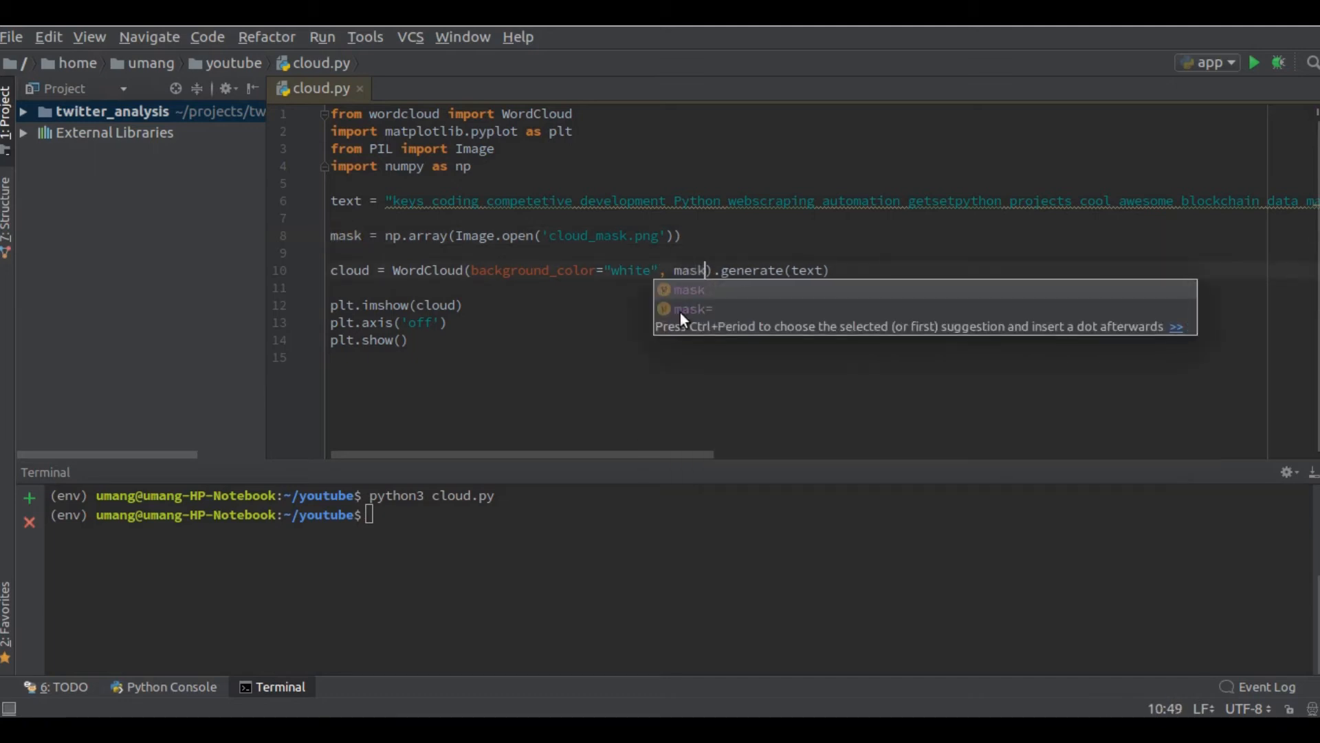
type("= po")
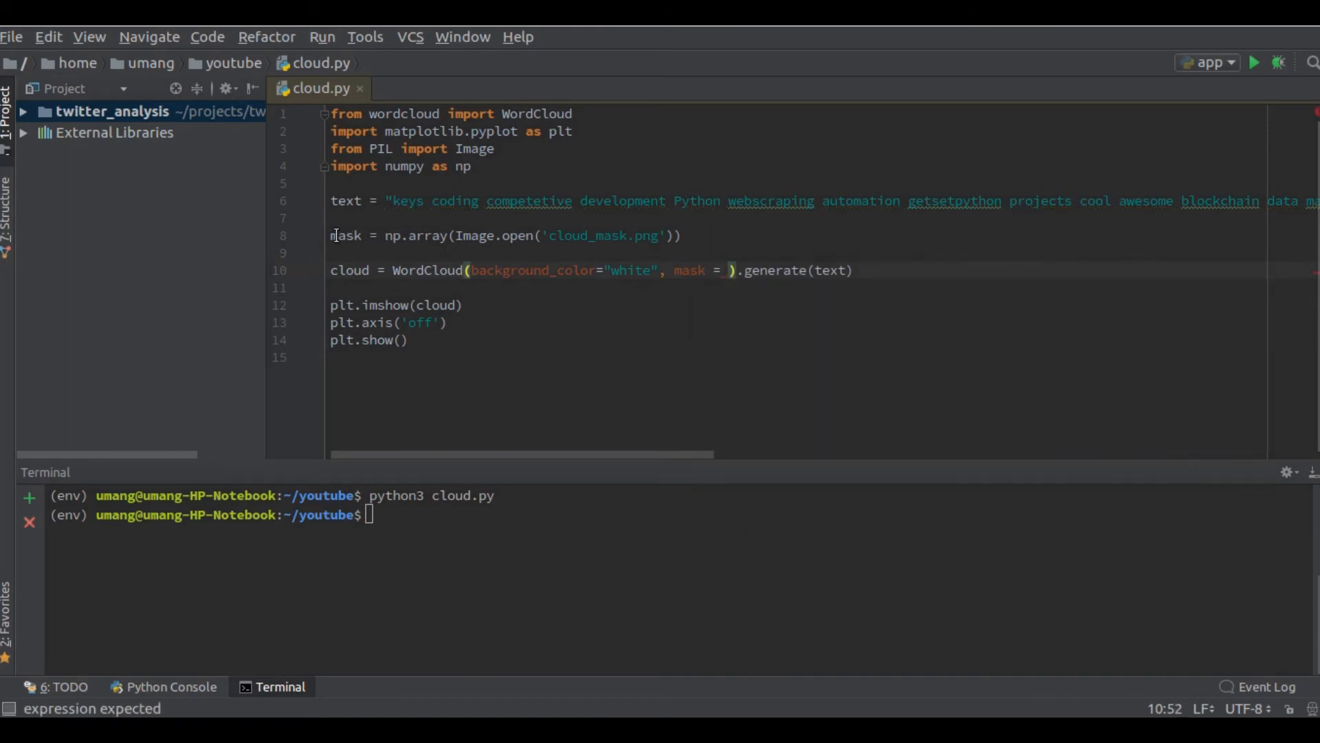
type("our_")
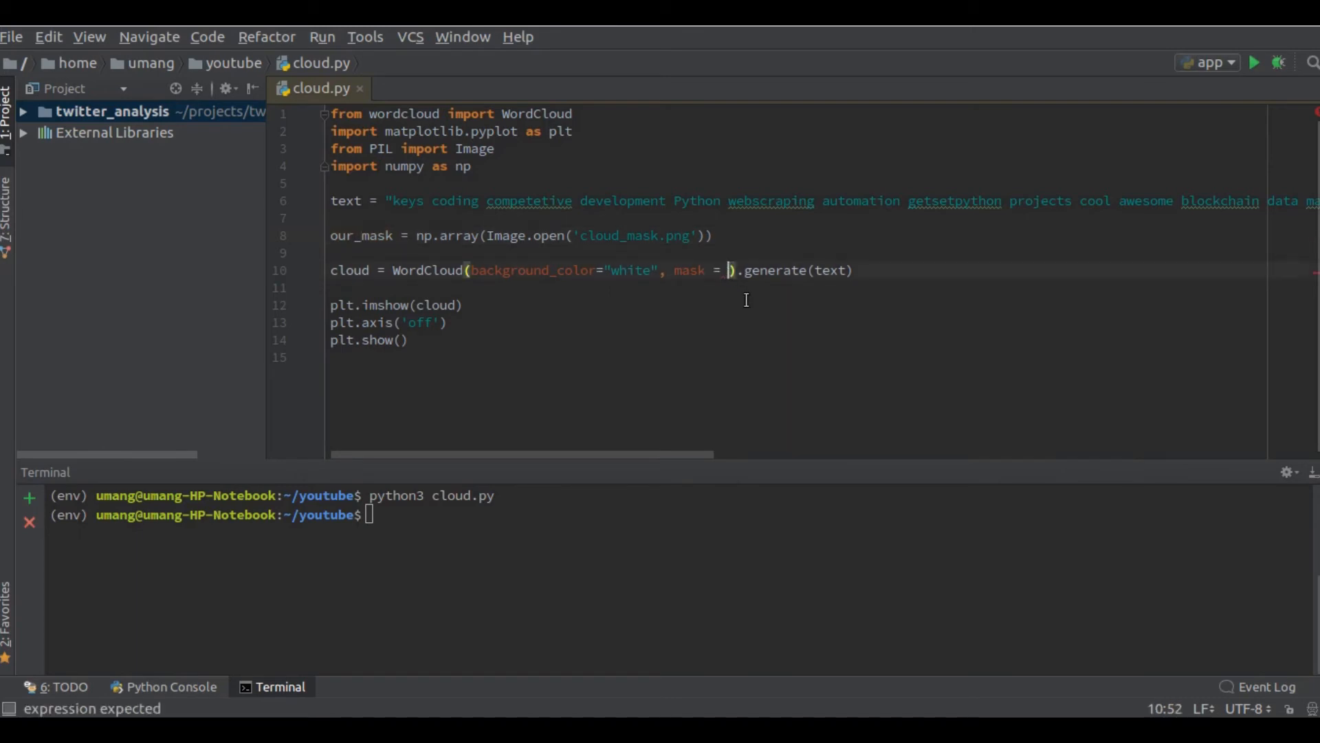
type("our_mask")
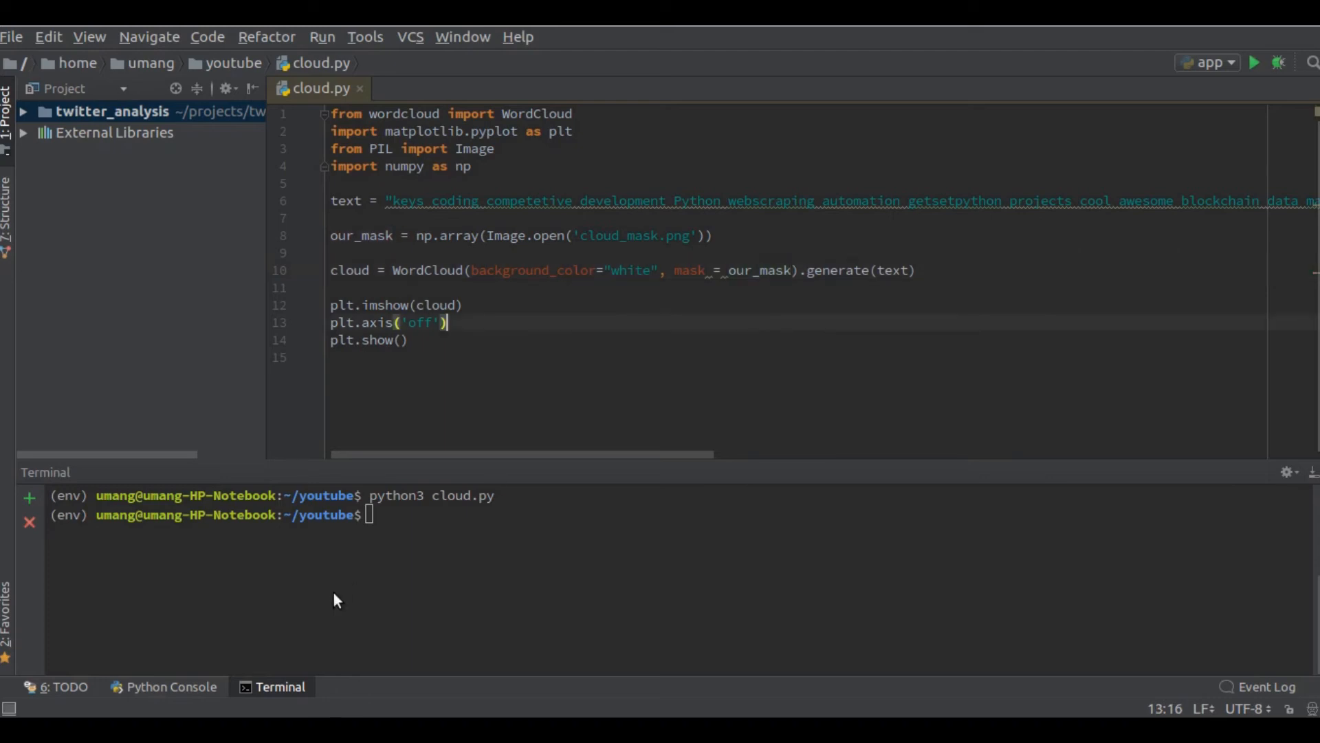
type("python3 cloud.py")
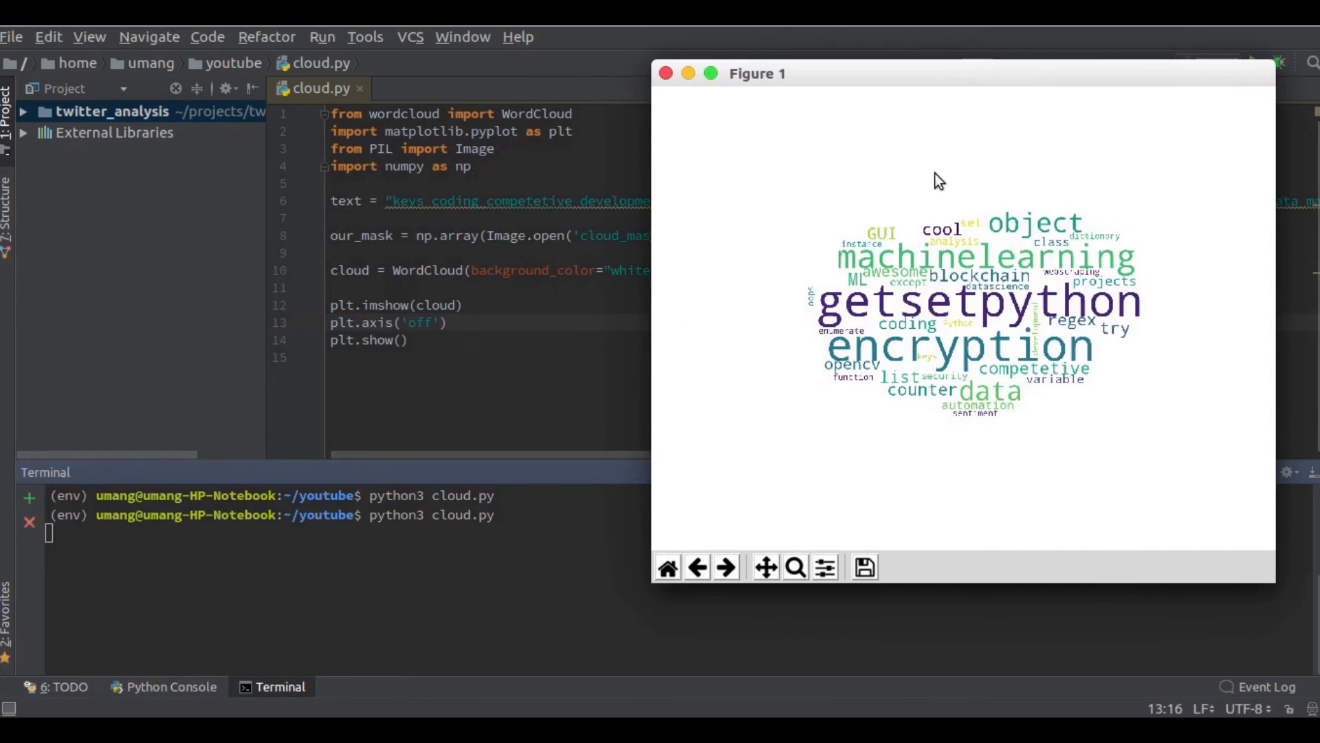
mouse_move(808, 285)
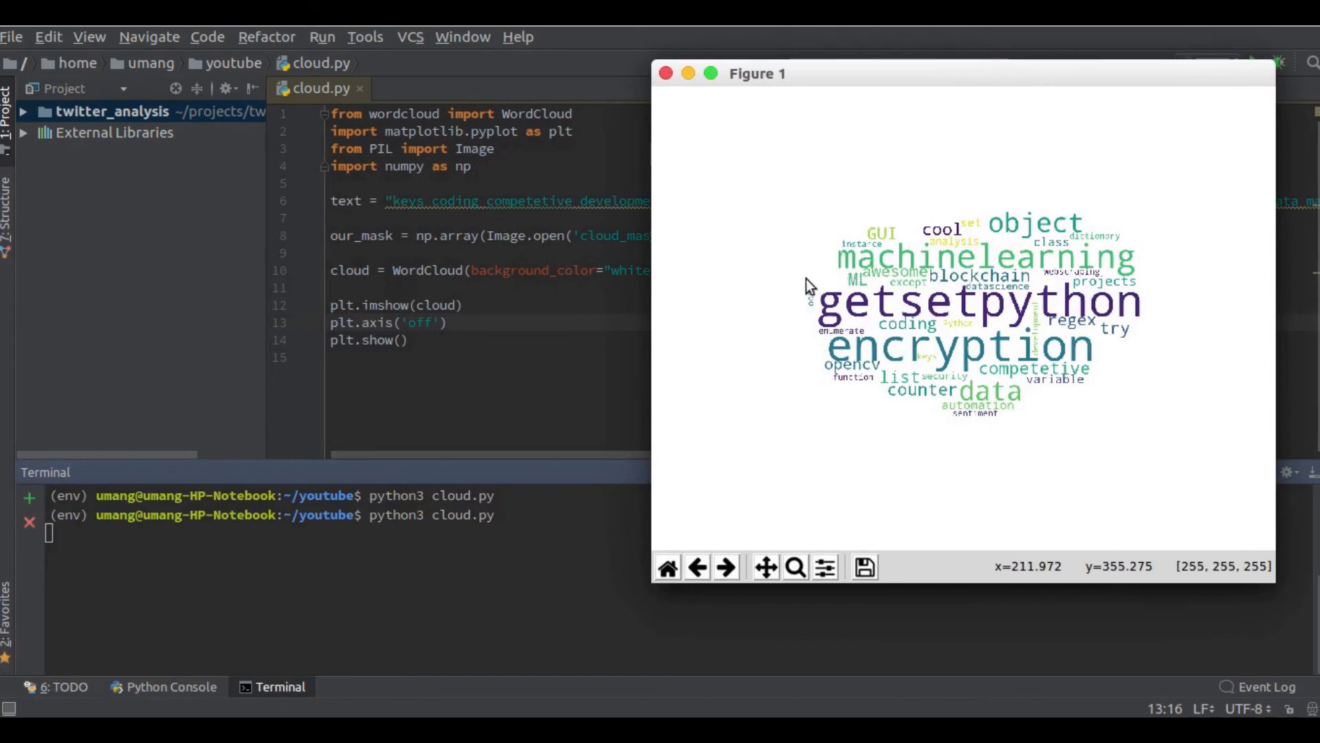
mouse_move(866, 215)
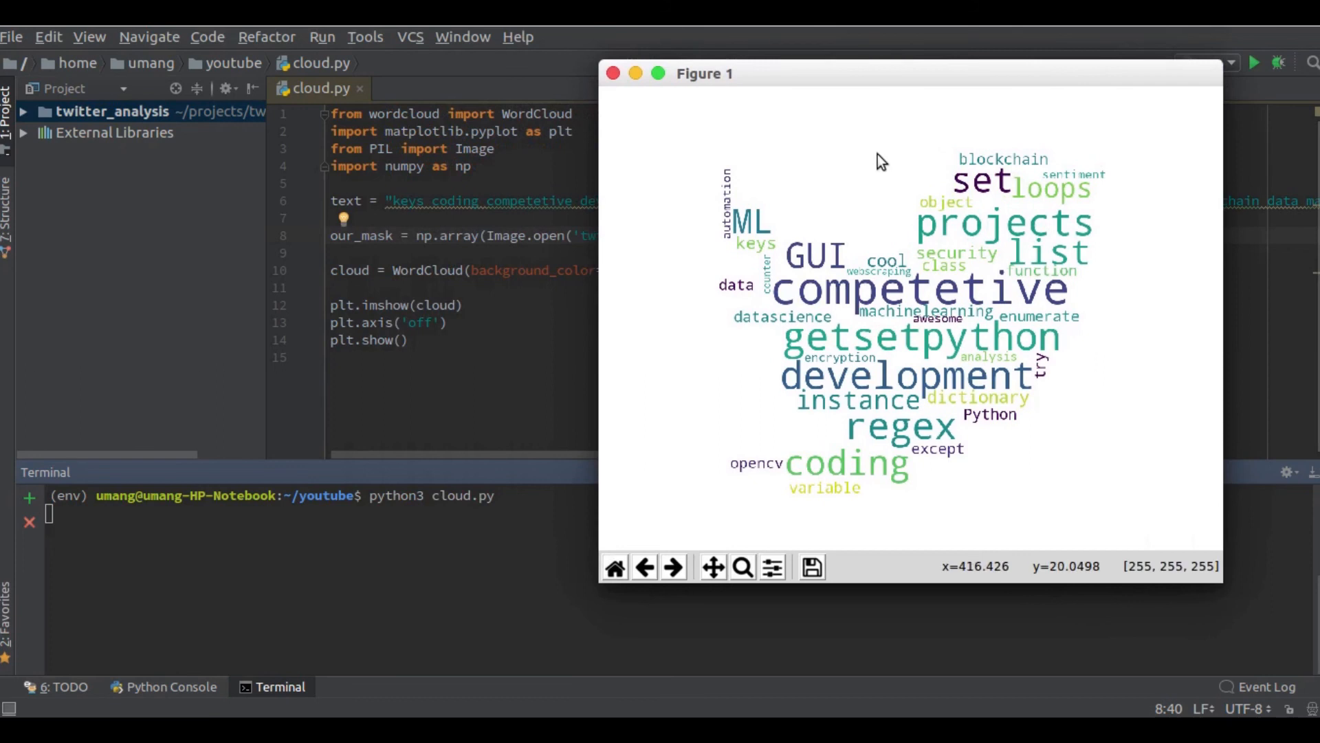
mouse_move(771, 187)
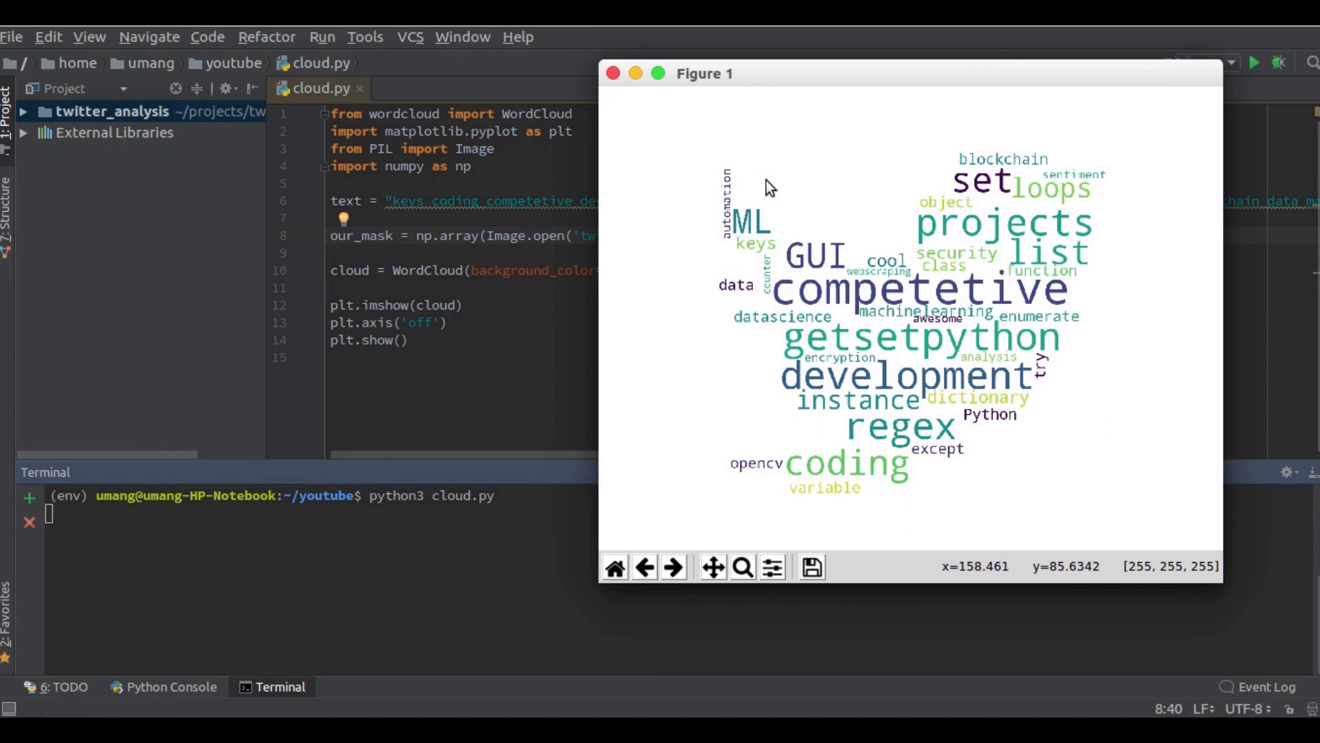
- Close the bird-shaped word cloud figure window
left_click(610, 72)
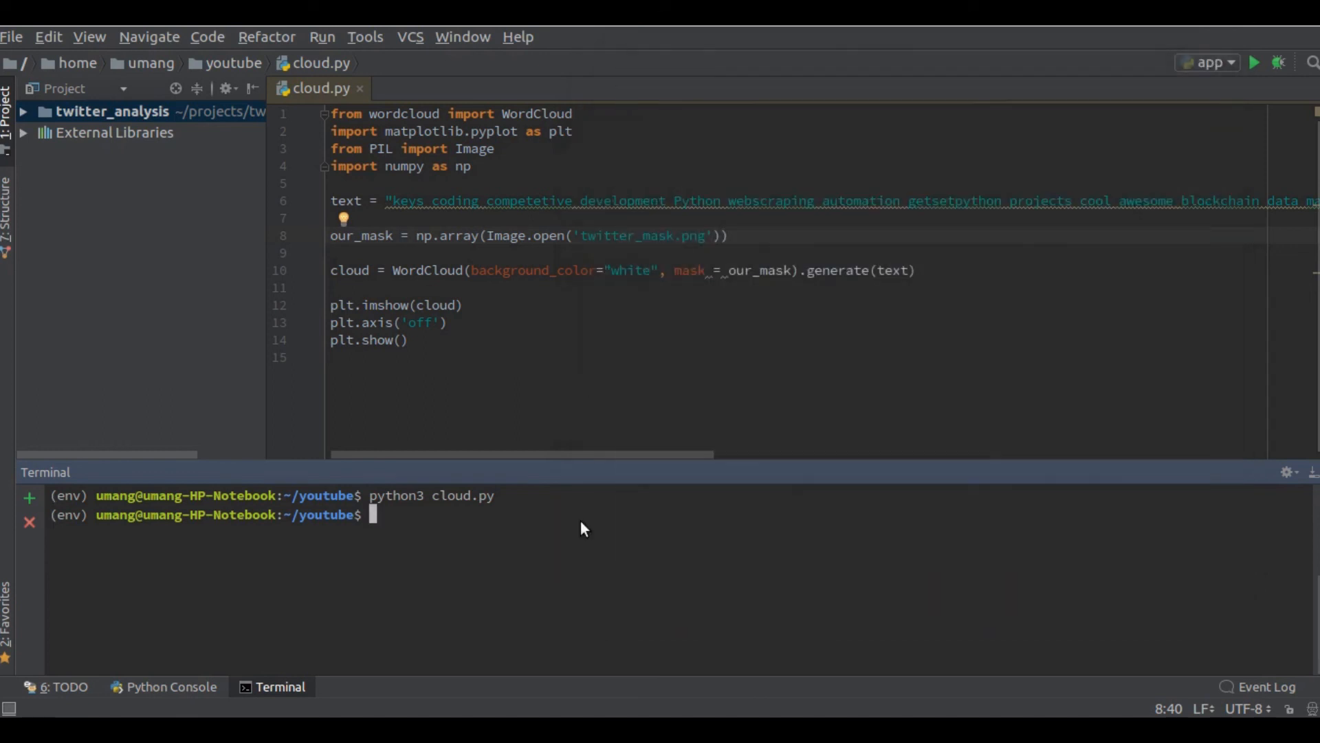